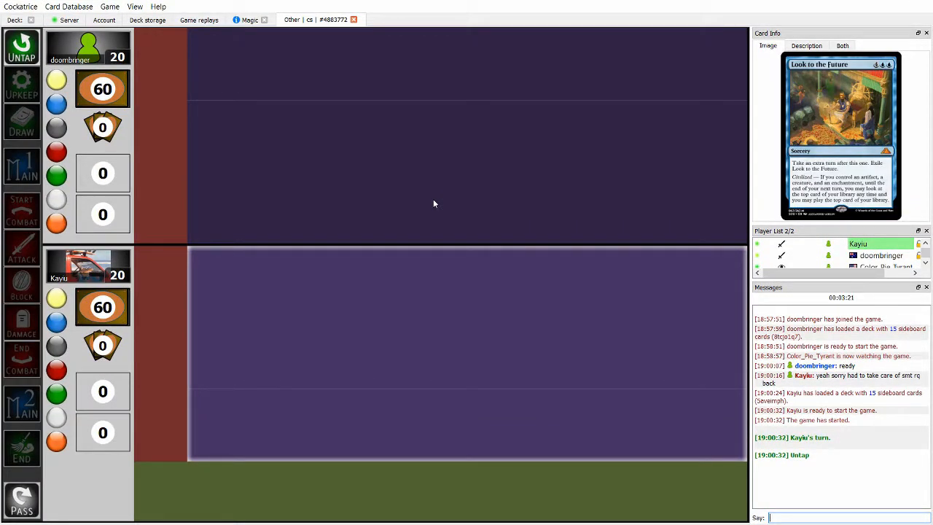
{"action": "mouse_move", "coordinate": [291, 321]}
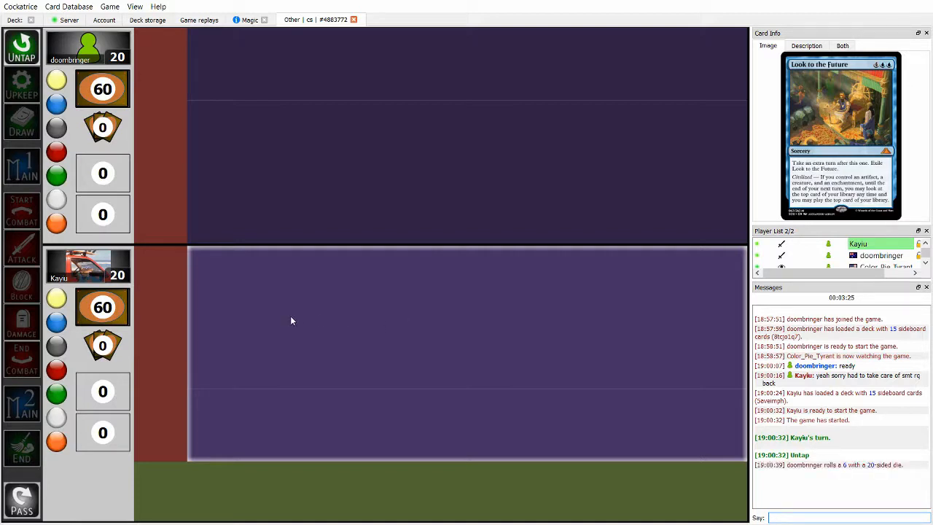
Roll a 20-sided die from the game-area menu to decide play order.
{"action": "right_click", "coordinate": [292, 321]}
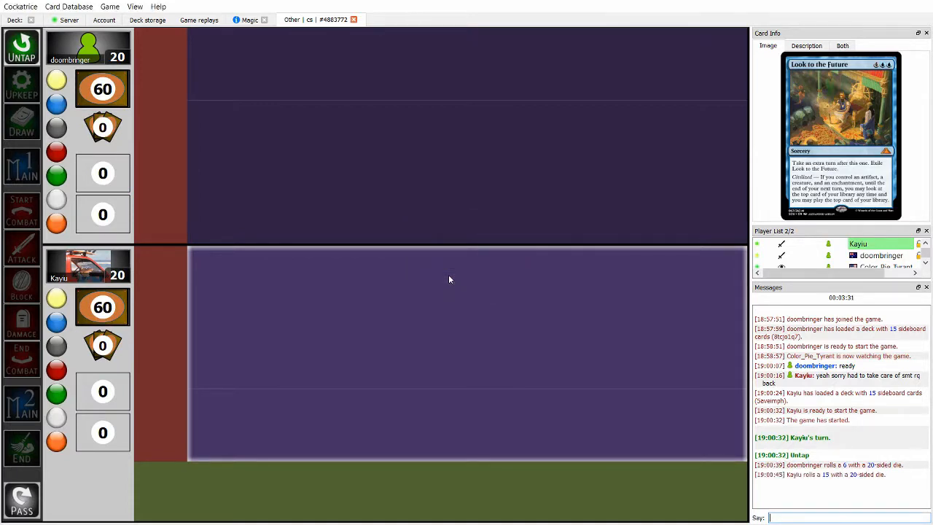
{"action": "mouse_move", "coordinate": [579, 392]}
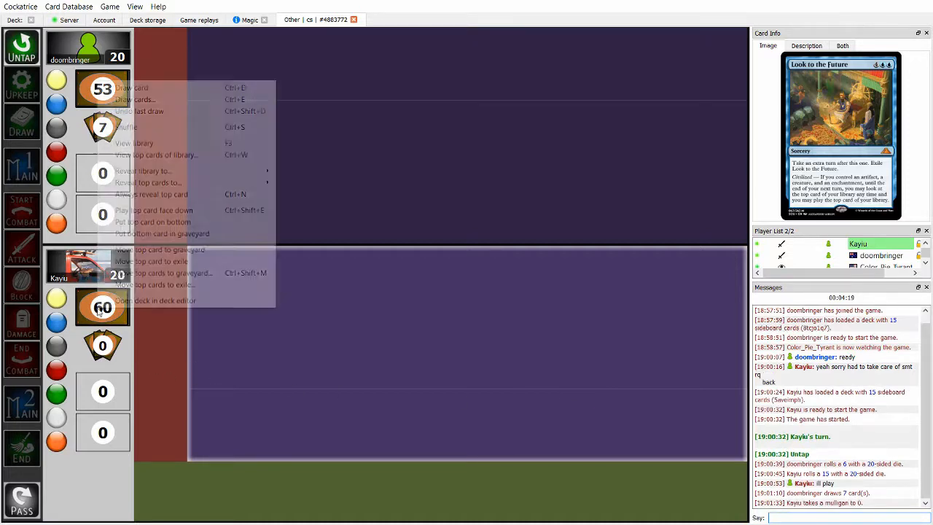
Draw seven cards from the library as the opening hand.
{"action": "left_click", "coordinate": [135, 100]}
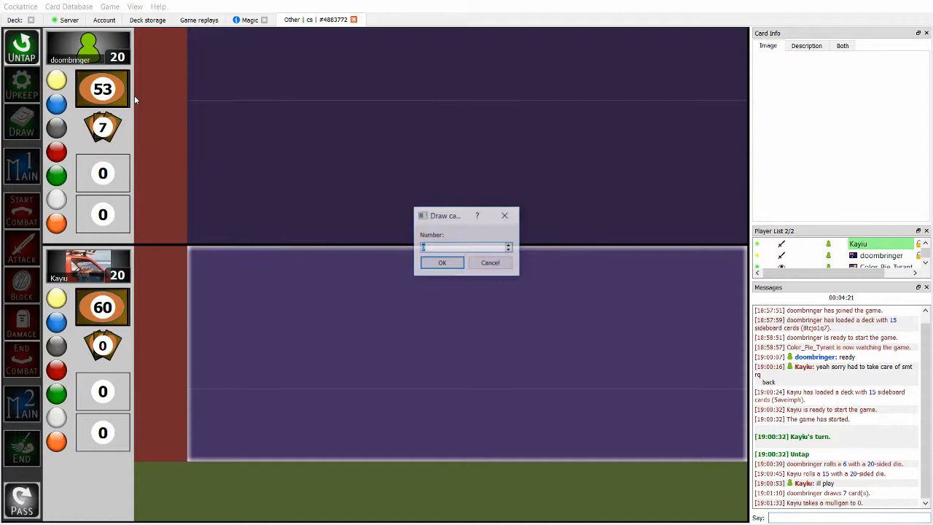
{"action": "left_click", "coordinate": [442, 262]}
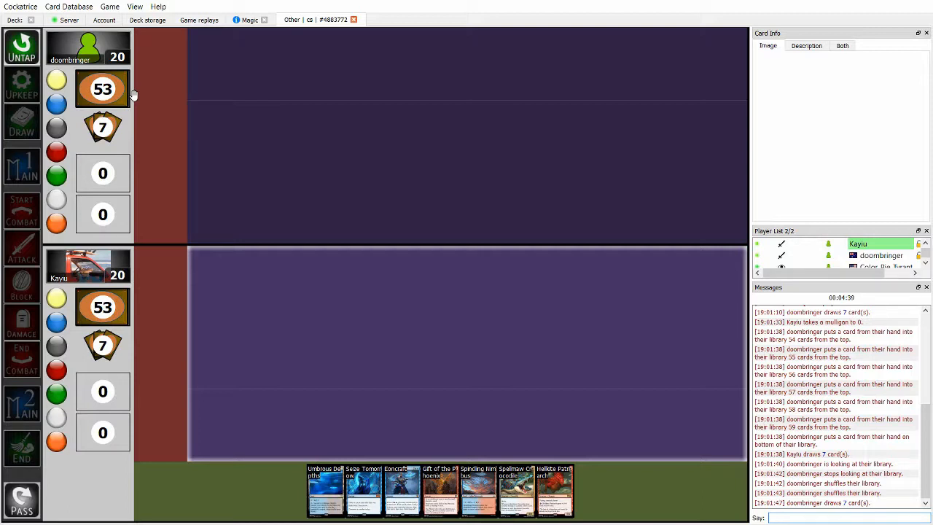
{"action": "mouse_move", "coordinate": [338, 171]}
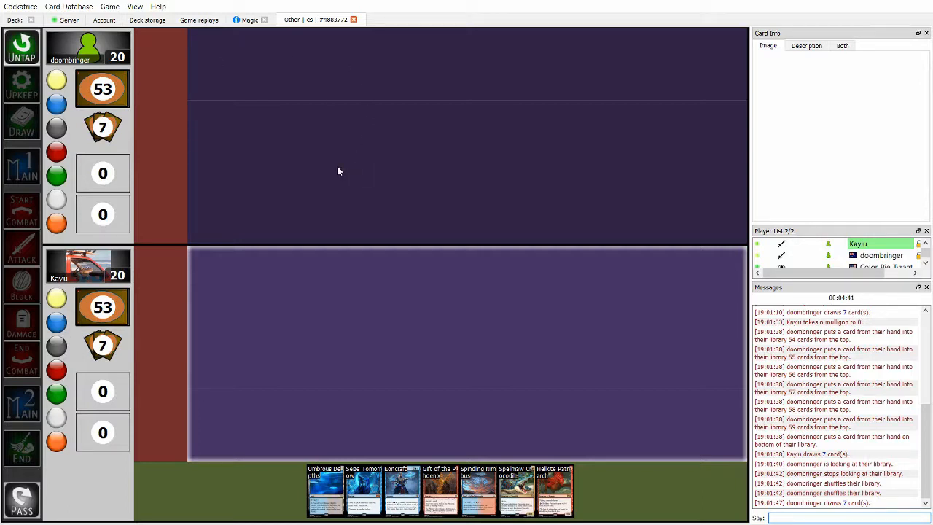
{"action": "mouse_move", "coordinate": [564, 272]}
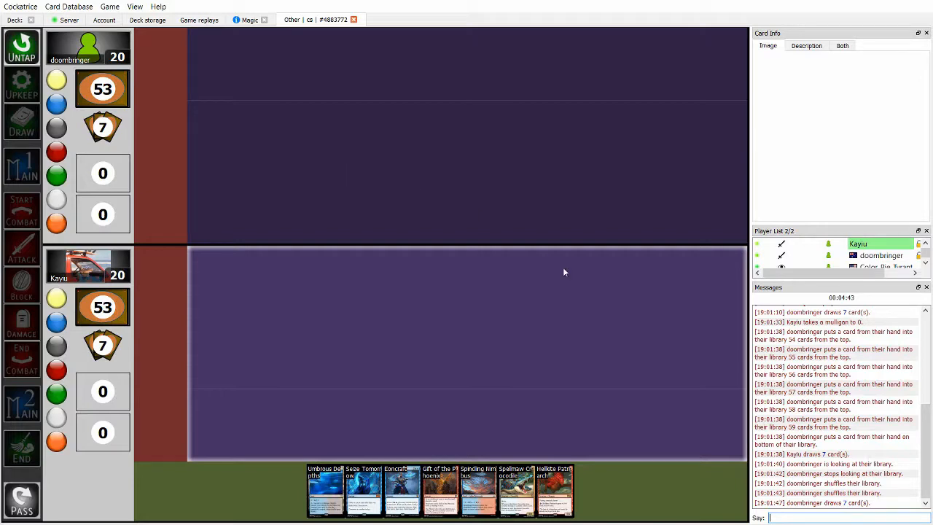
{"action": "mouse_move", "coordinate": [555, 488]}
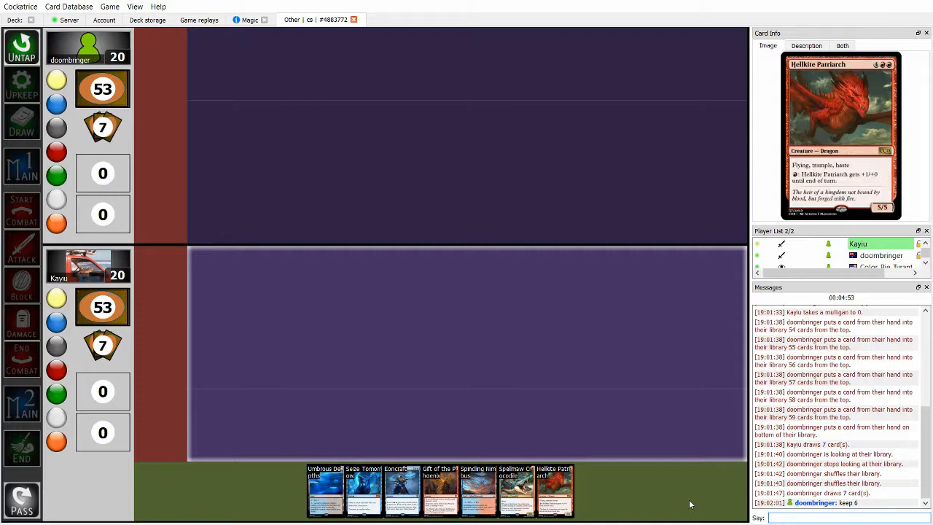
{"action": "mouse_move", "coordinate": [326, 489]}
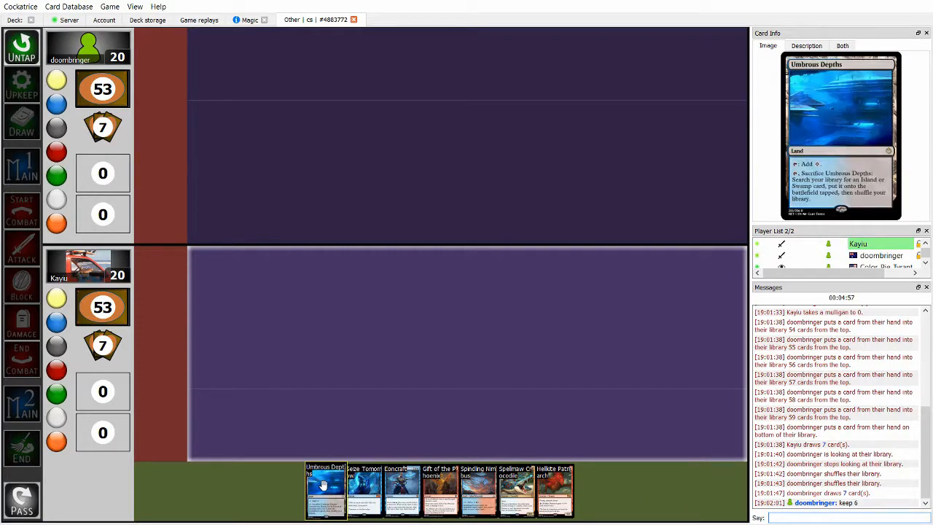
{"action": "mouse_move", "coordinate": [477, 489]}
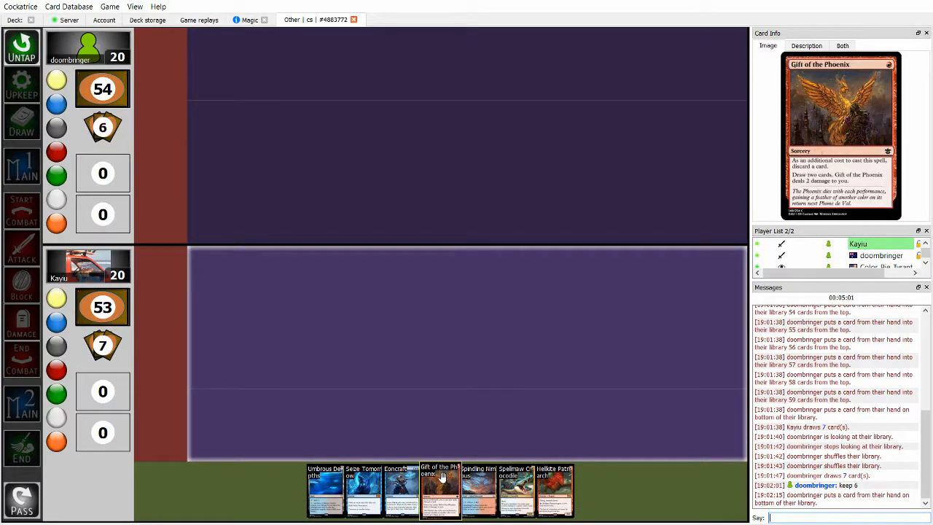
{"action": "mouse_move", "coordinate": [517, 489]}
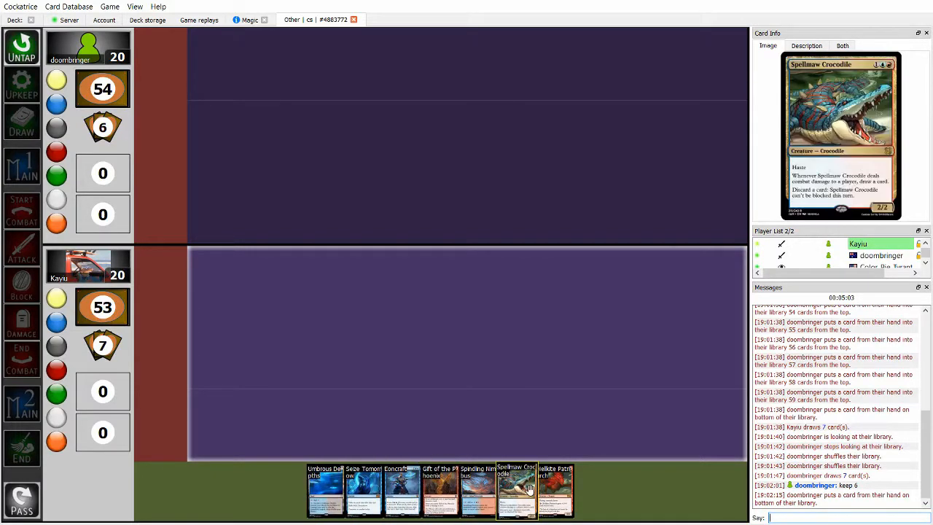
{"action": "mouse_move", "coordinate": [324, 488]}
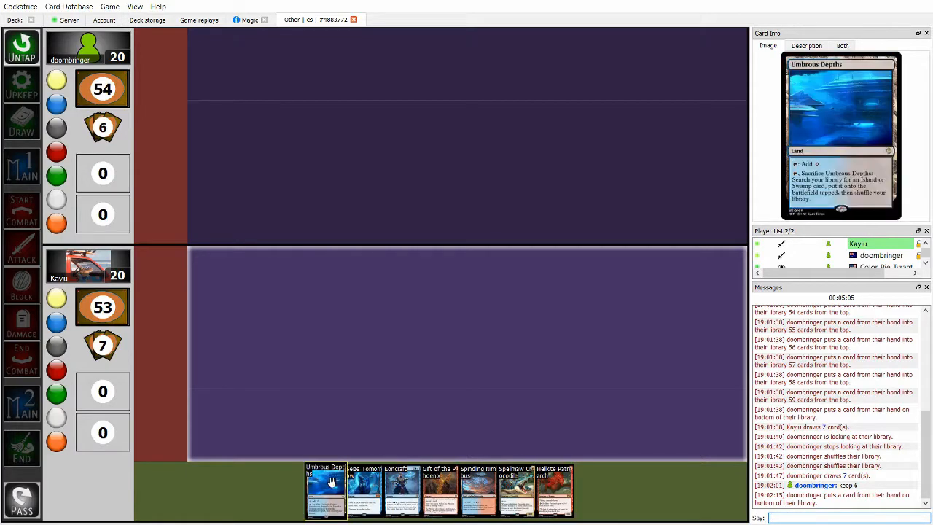
{"action": "mouse_move", "coordinate": [440, 489]}
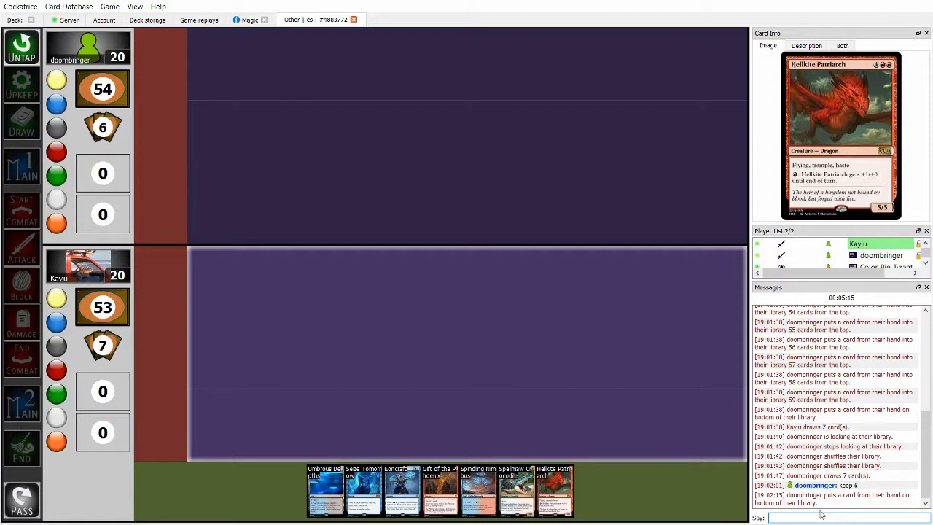
Say 'keep' in the game chat to keep the seven-card hand.
{"action": "type", "text": "keep"}
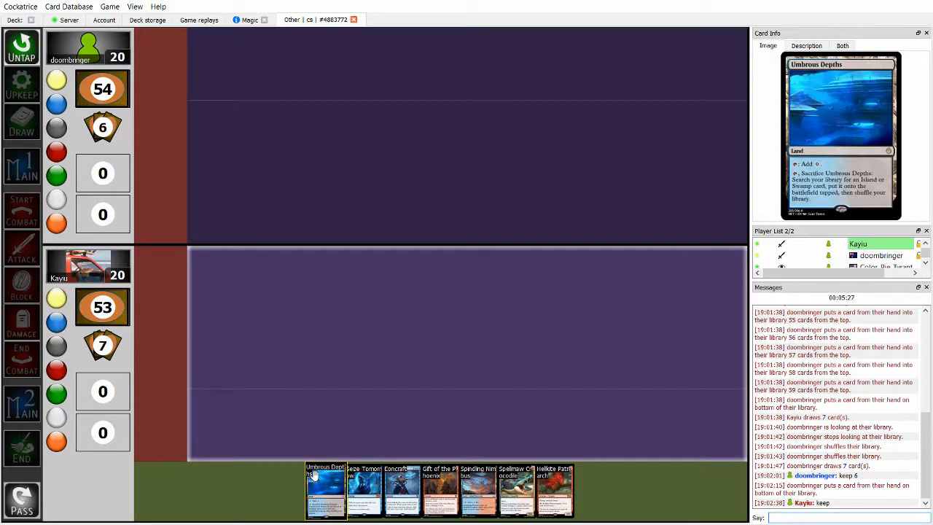
{"action": "mouse_move", "coordinate": [478, 488]}
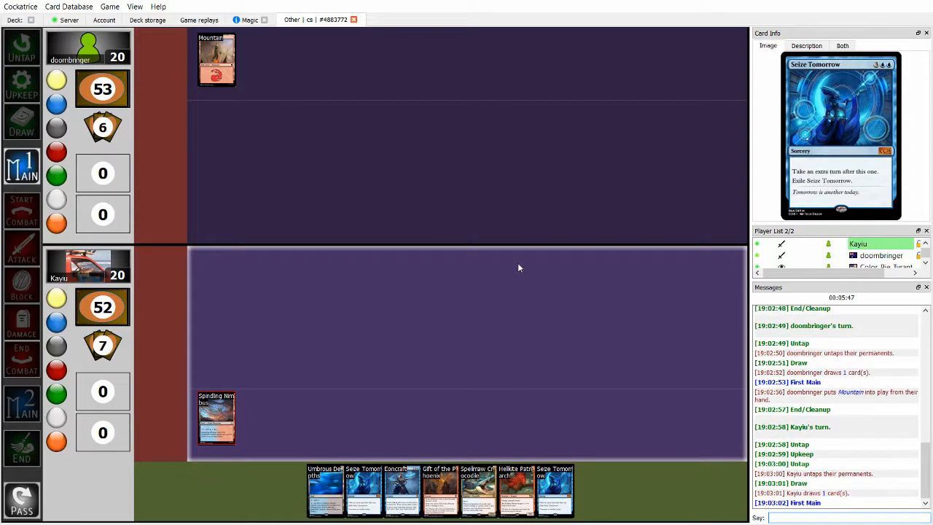
{"action": "mouse_move", "coordinate": [368, 439]}
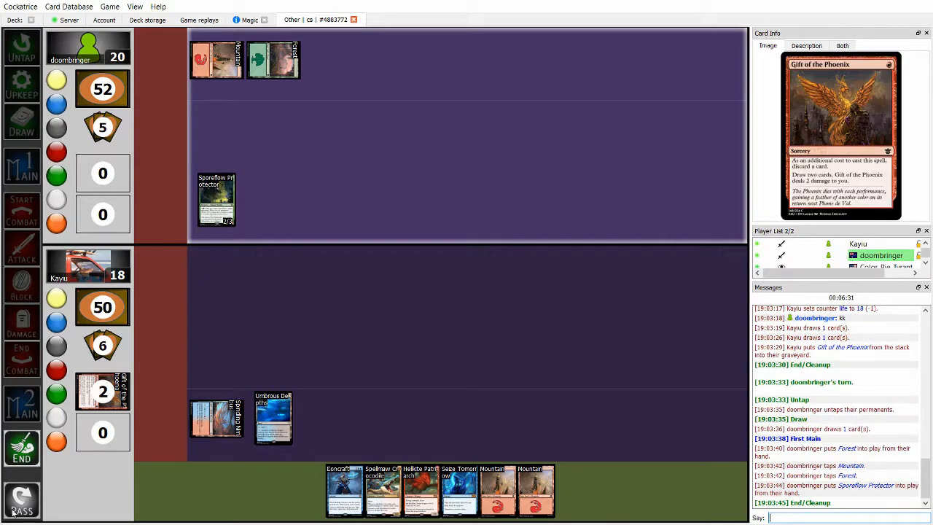
Sacrifice Umbrous Depths, fetch Spindling Nimbus from the library, then shuffle it.
{"action": "left_click", "coordinate": [272, 419]}
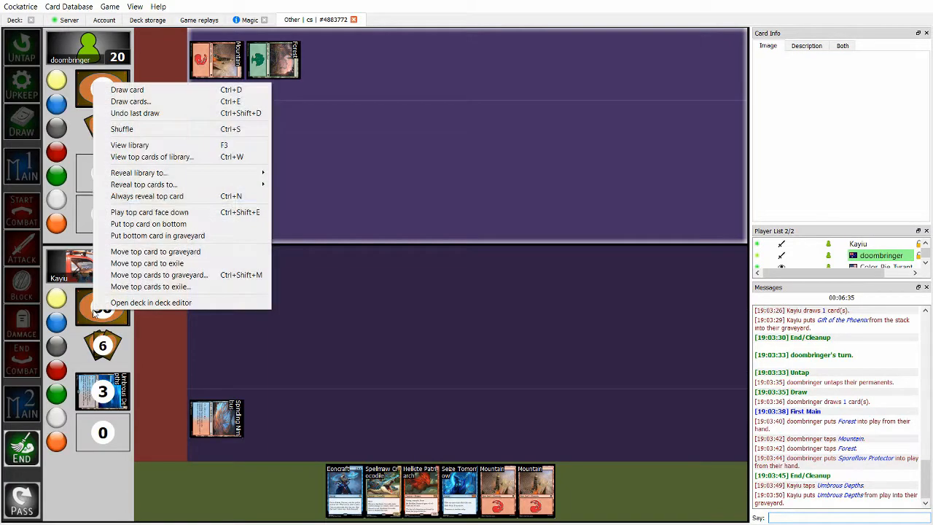
{"action": "left_click", "coordinate": [130, 144]}
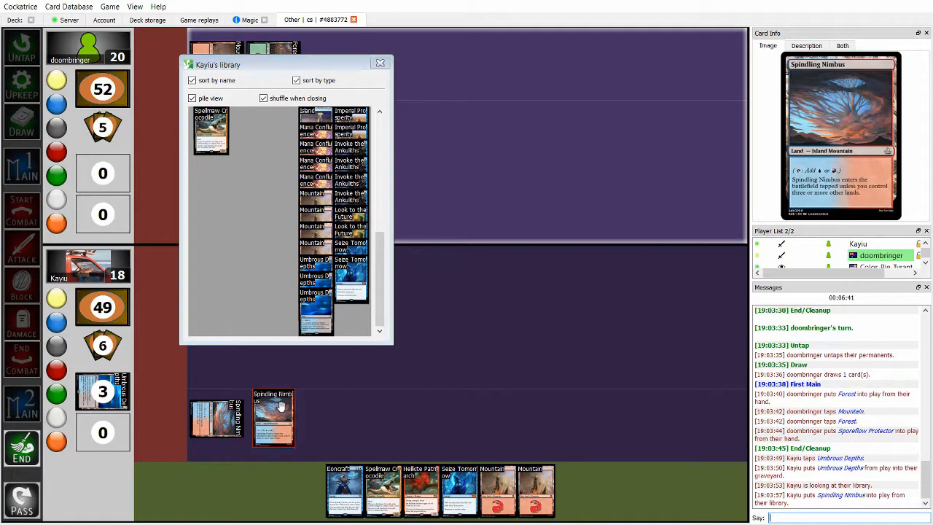
{"action": "left_click", "coordinate": [380, 63]}
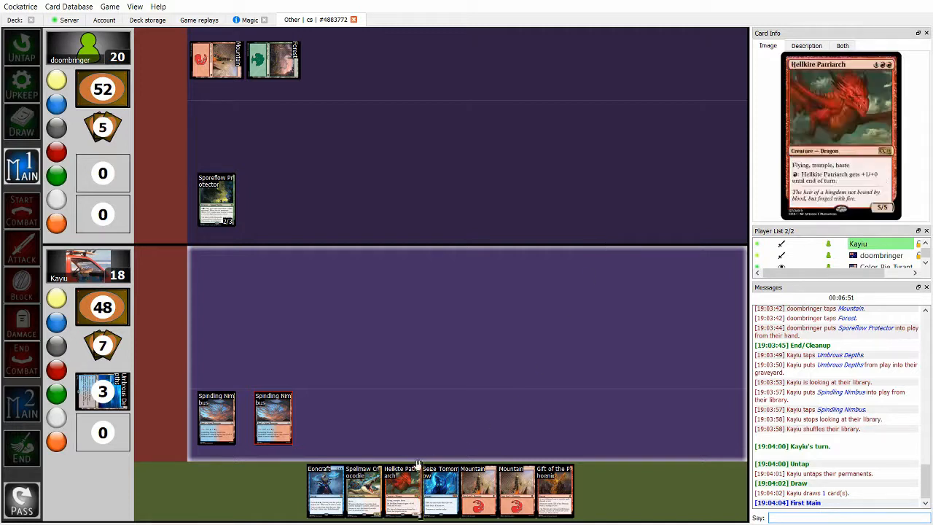
{"action": "mouse_move", "coordinate": [363, 488]}
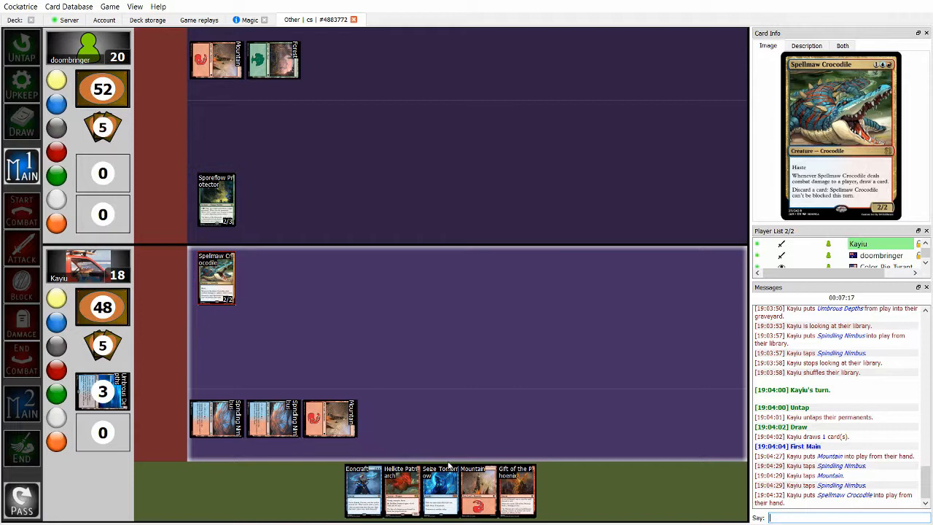
{"action": "mouse_move", "coordinate": [478, 490]}
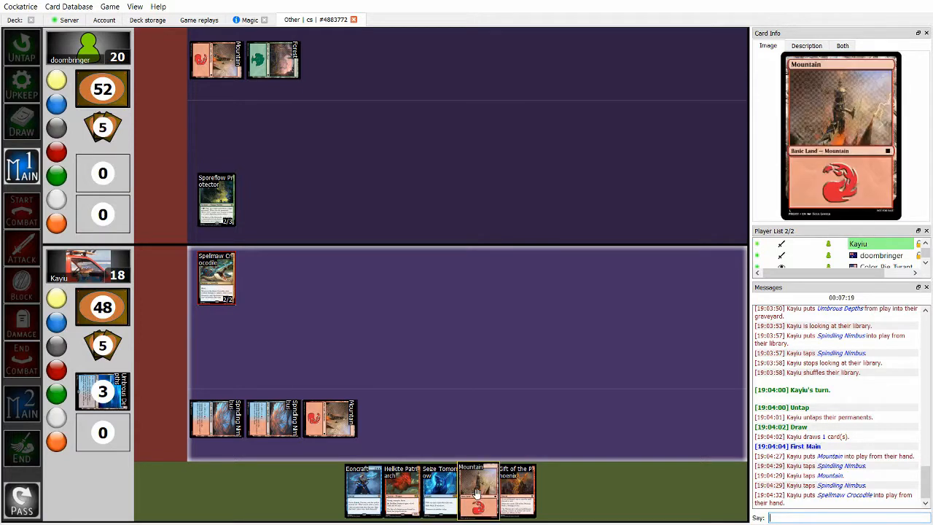
{"action": "mouse_move", "coordinate": [401, 488]}
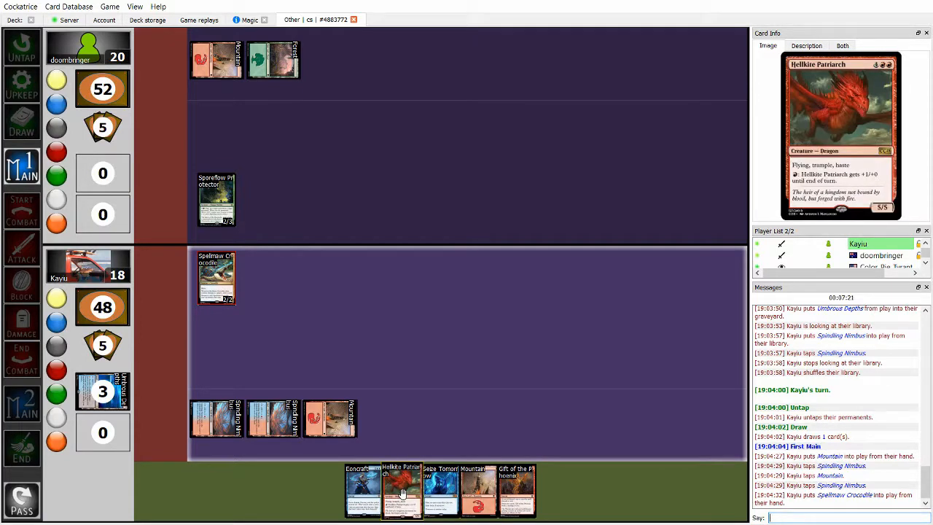
{"action": "mouse_move", "coordinate": [440, 489]}
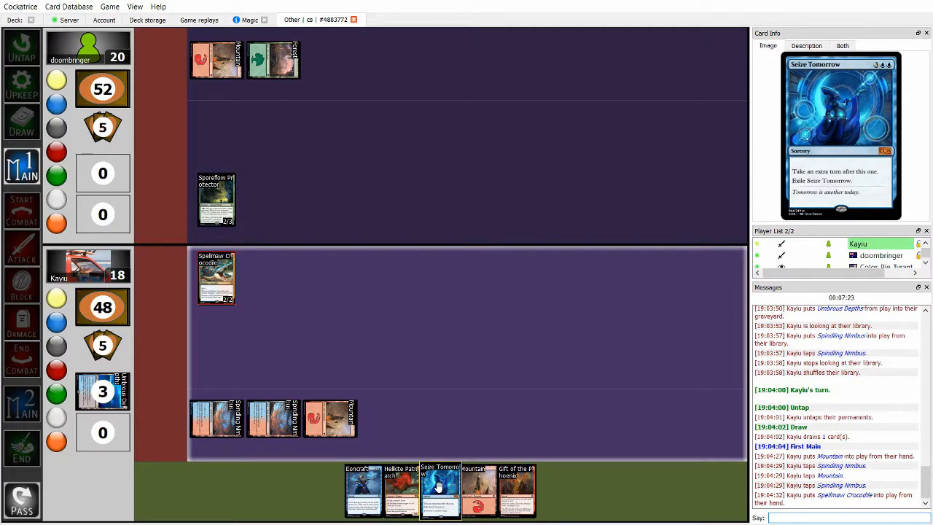
{"action": "mouse_move", "coordinate": [399, 485]}
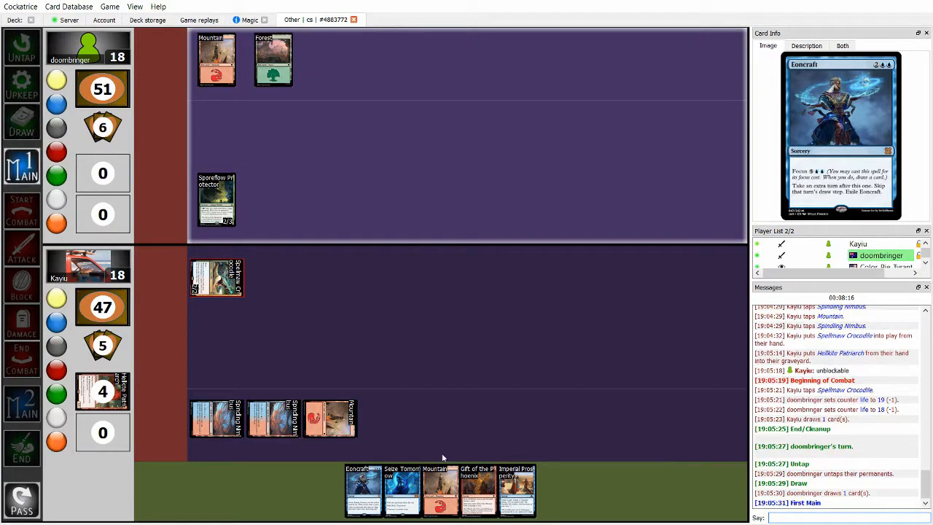
{"action": "mouse_move", "coordinate": [298, 240]}
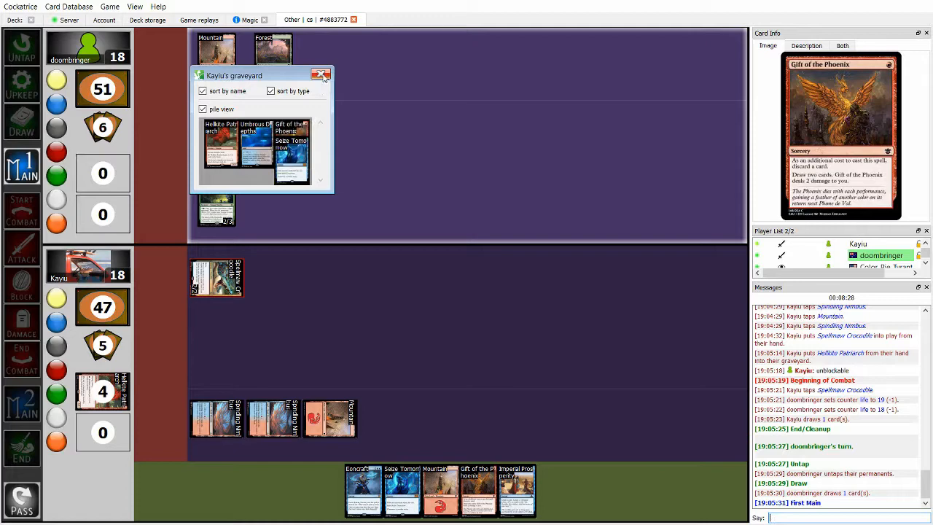
Close the graveyard view and let doombringer's turn play out.
{"action": "left_click", "coordinate": [321, 75]}
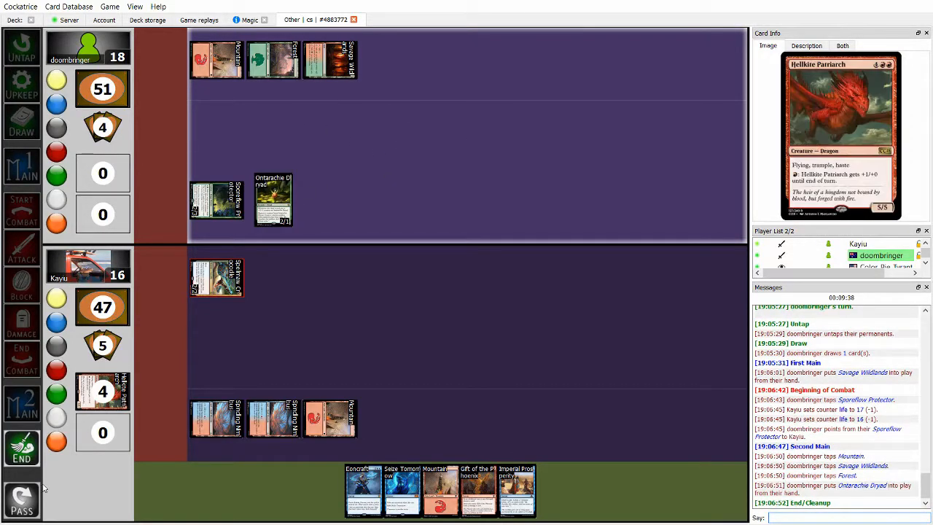
Pass priority so Kayiu's own turn begins.
{"action": "left_click", "coordinate": [22, 499]}
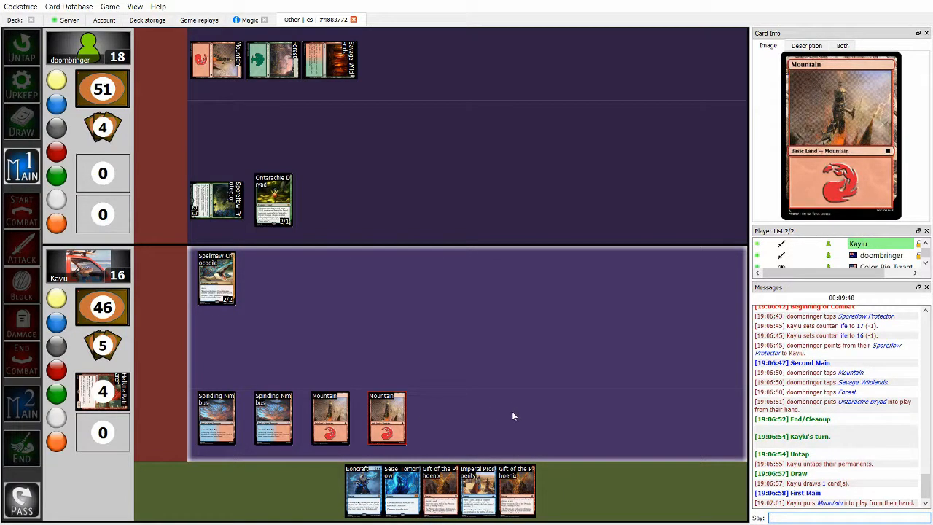
{"action": "mouse_move", "coordinate": [440, 489]}
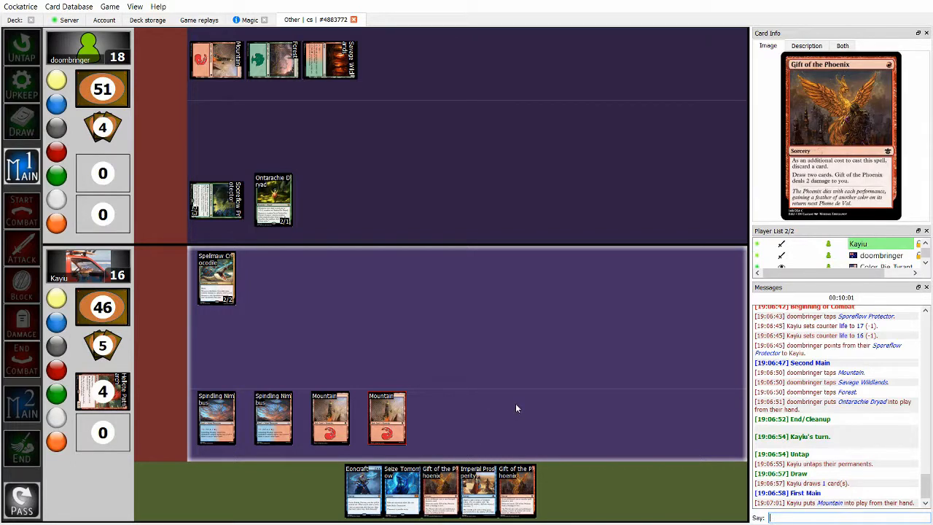
{"action": "mouse_move", "coordinate": [440, 488]}
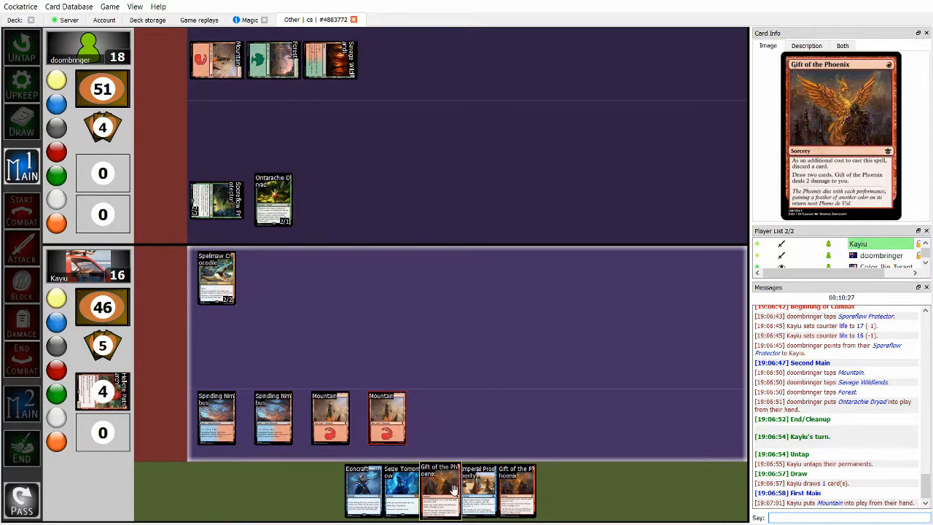
{"action": "mouse_move", "coordinate": [216, 278]}
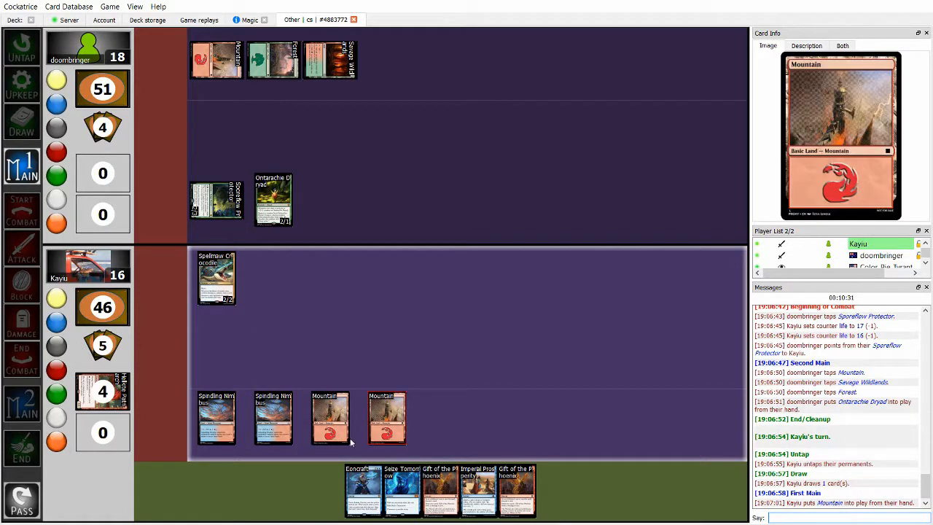
{"action": "mouse_move", "coordinate": [439, 485]}
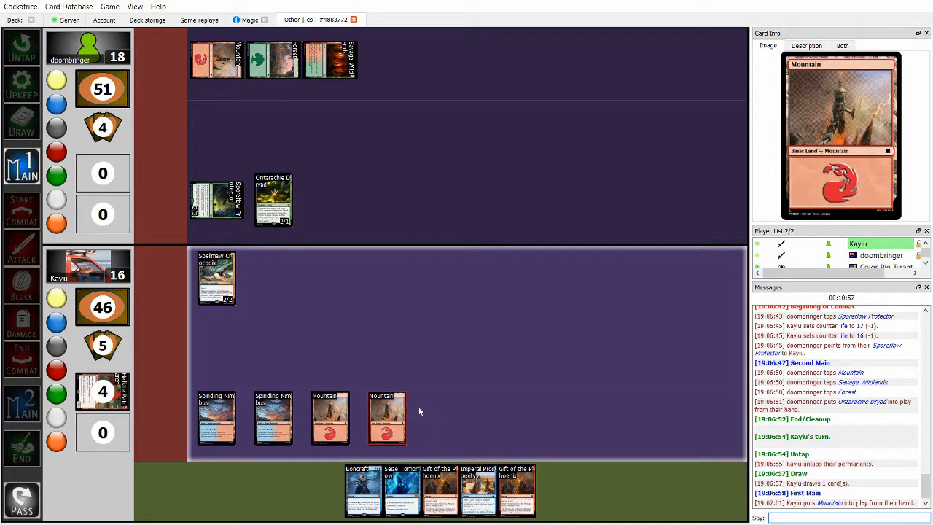
{"action": "mouse_move", "coordinate": [401, 485]}
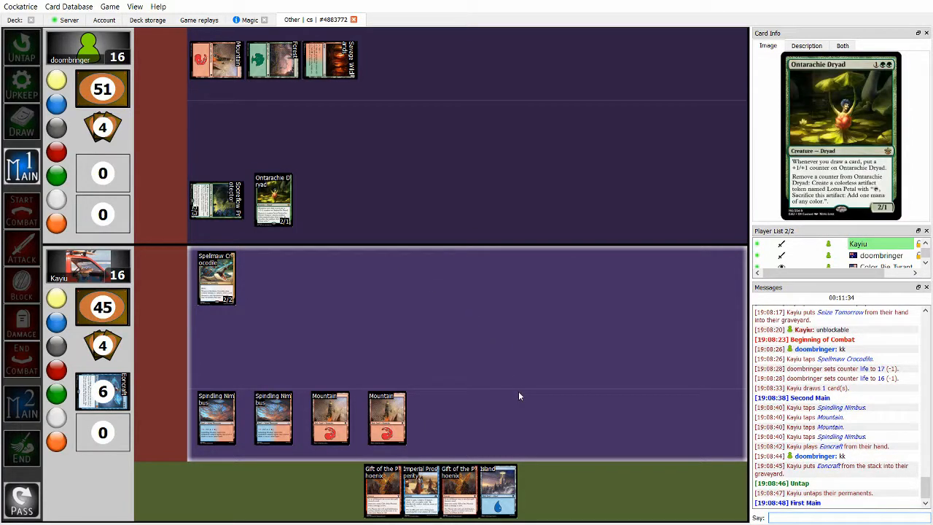
{"action": "mouse_move", "coordinate": [329, 418]}
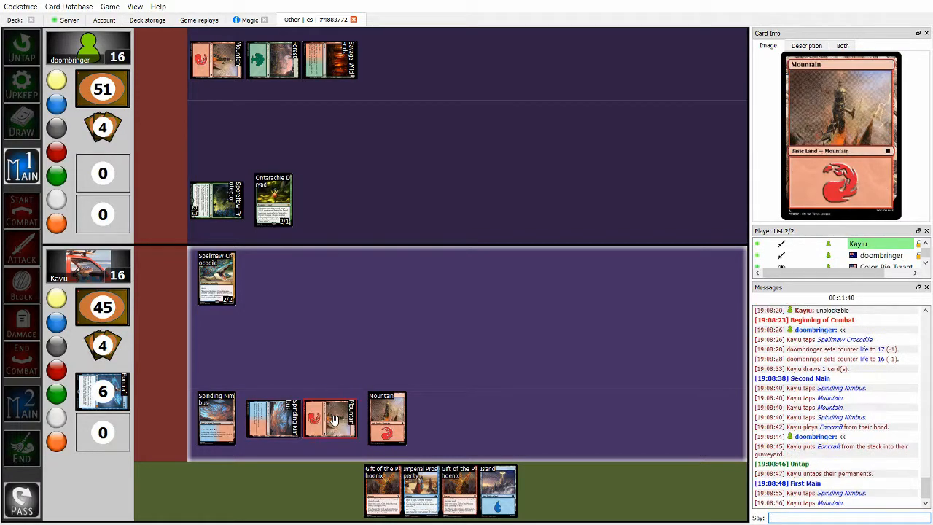
{"action": "mouse_move", "coordinate": [421, 489]}
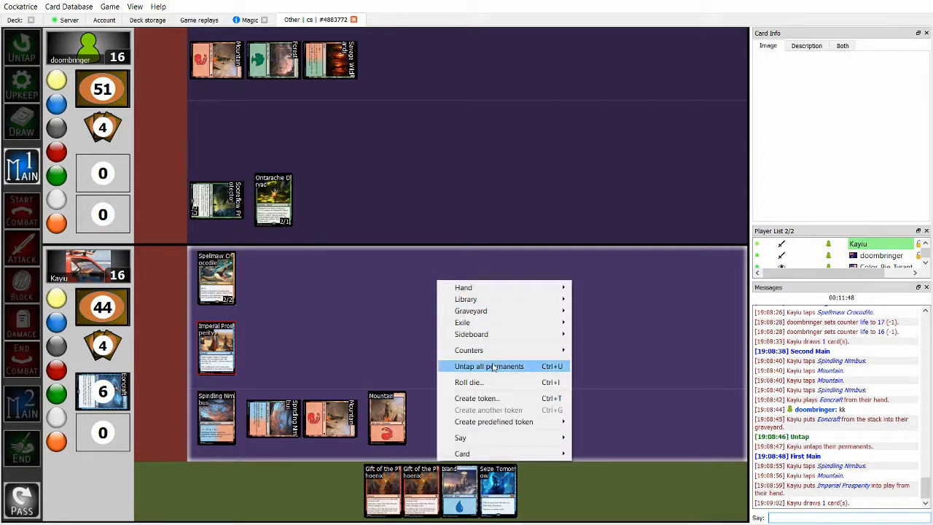
Create a Treasure token by searching 'treas' in the token dialog.
{"action": "left_click", "coordinate": [476, 398]}
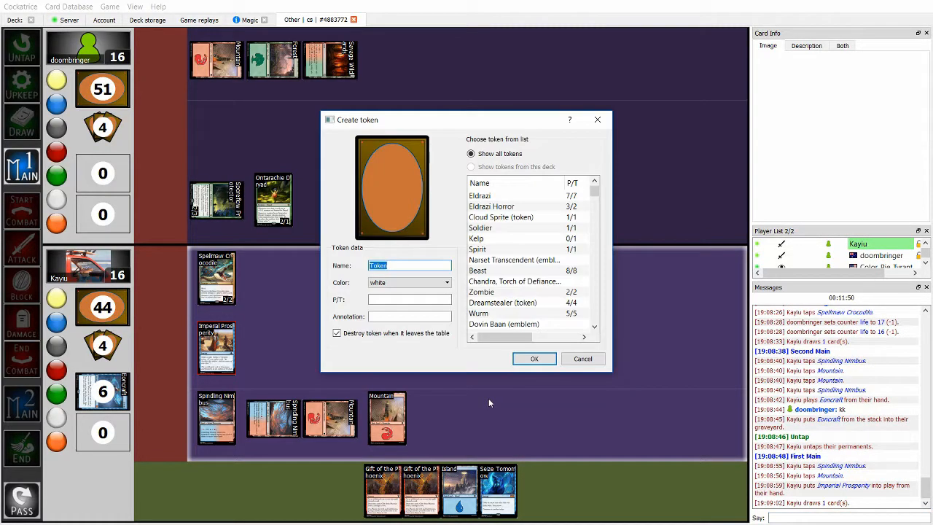
{"action": "type", "text": "treas"}
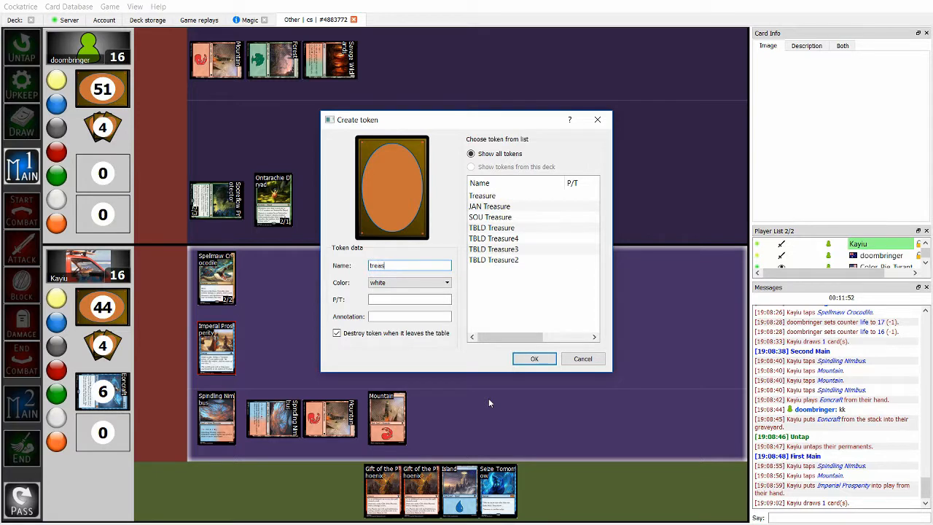
{"action": "left_click", "coordinate": [534, 358]}
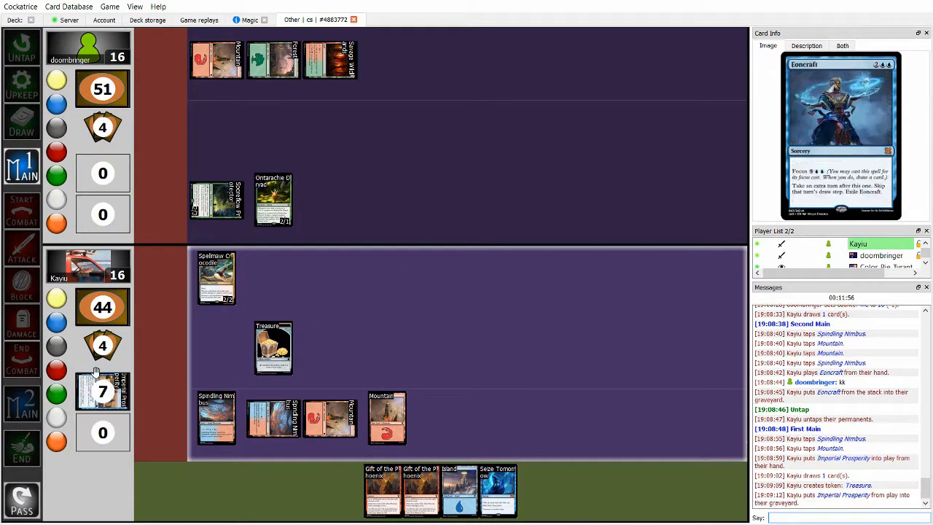
{"action": "mouse_move", "coordinate": [273, 347]}
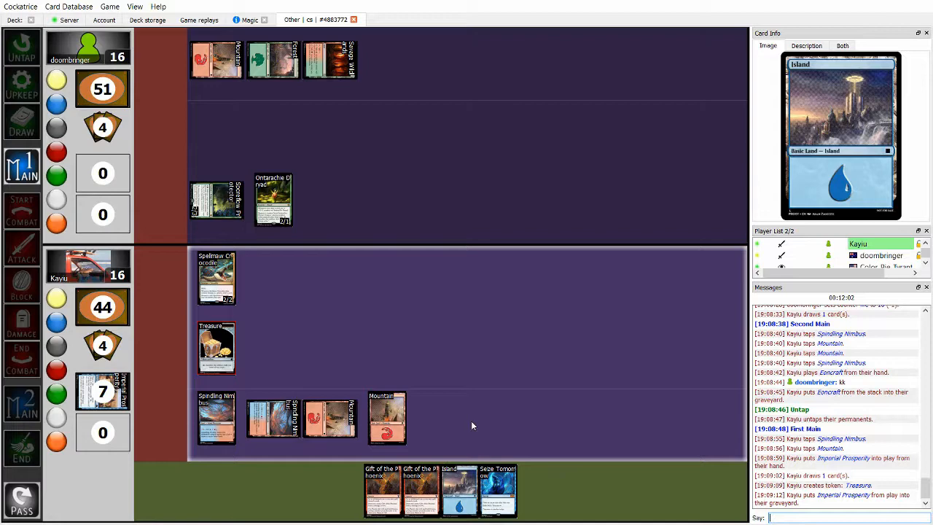
{"action": "mouse_move", "coordinate": [387, 419]}
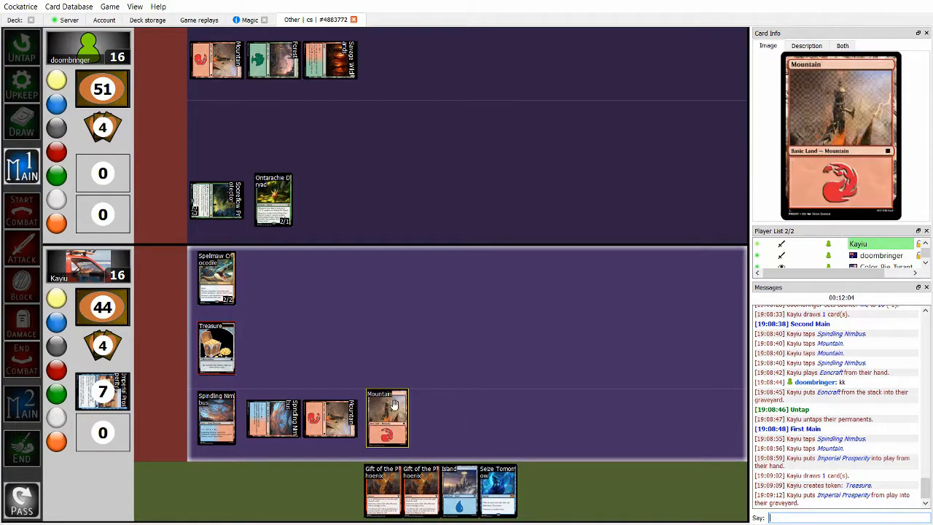
{"action": "mouse_move", "coordinate": [460, 481]}
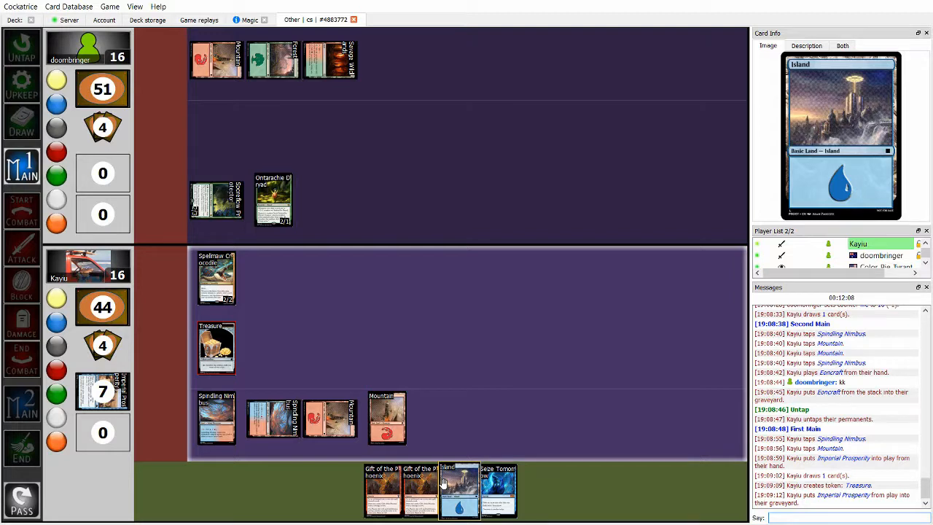
{"action": "mouse_move", "coordinate": [387, 418]}
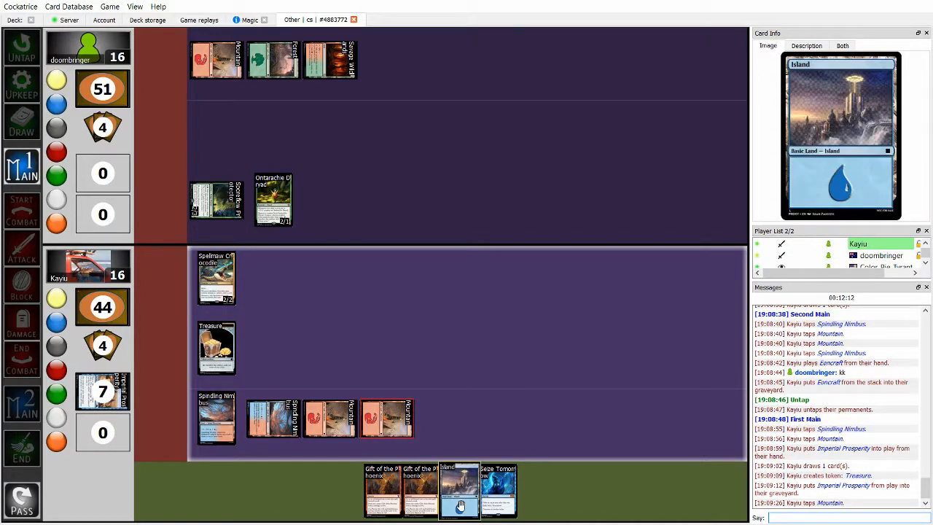
{"action": "mouse_move", "coordinate": [420, 488]}
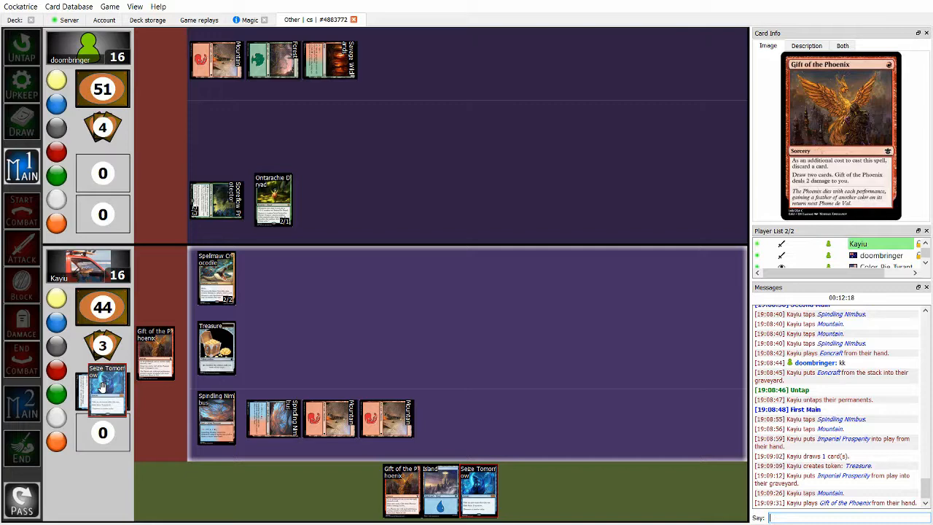
Open the library menu to draw two cards for Gift of the Phoenix.
{"action": "right_click", "coordinate": [88, 266]}
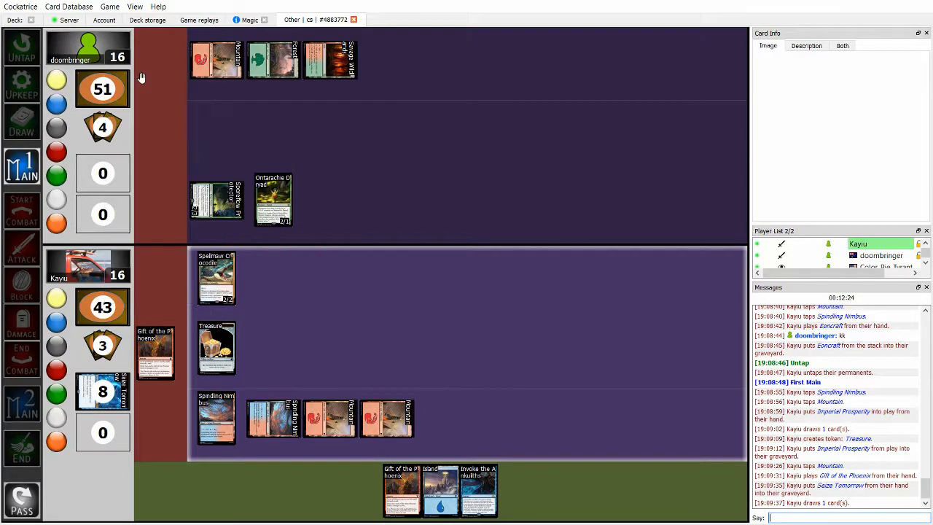
{"action": "mouse_move", "coordinate": [156, 352]}
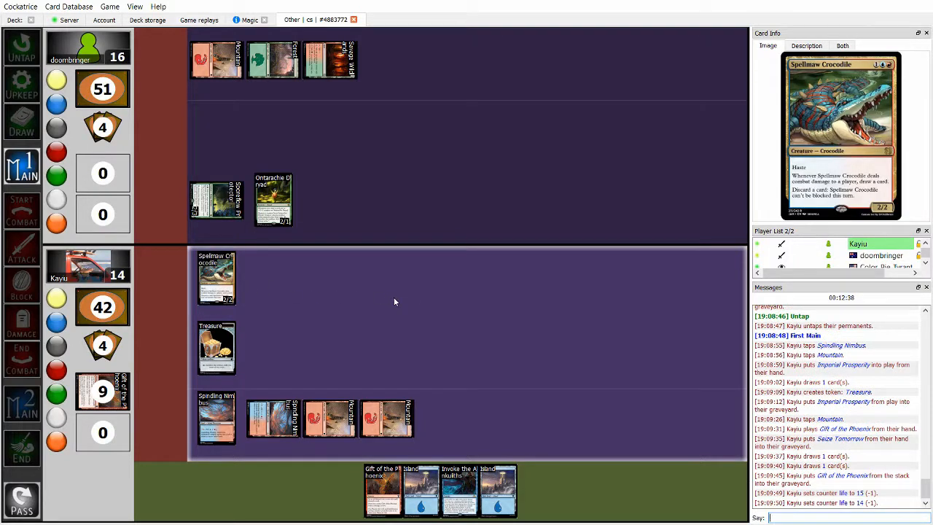
{"action": "mouse_move", "coordinate": [459, 488]}
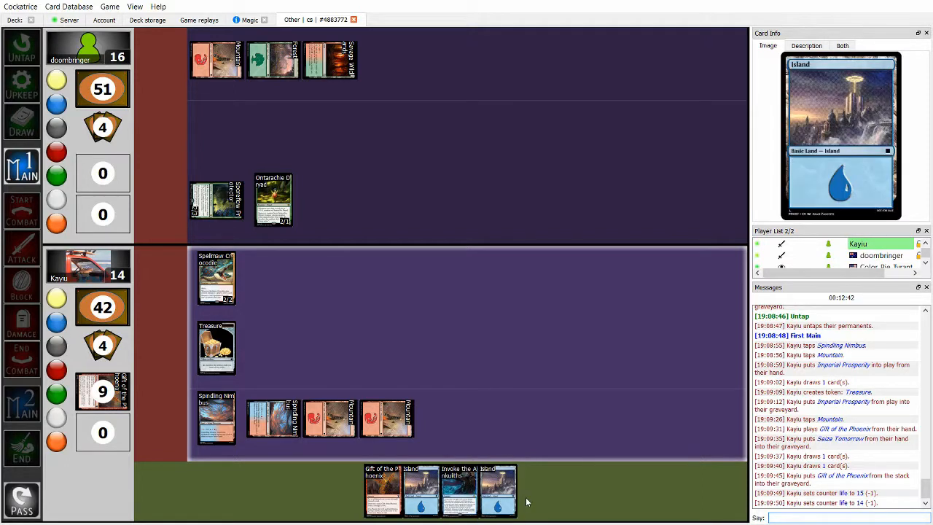
Play an Island from hand and close the graveyard view.
{"action": "left_click_drag", "start_coordinate": [419, 490], "coordinate": [444, 417]}
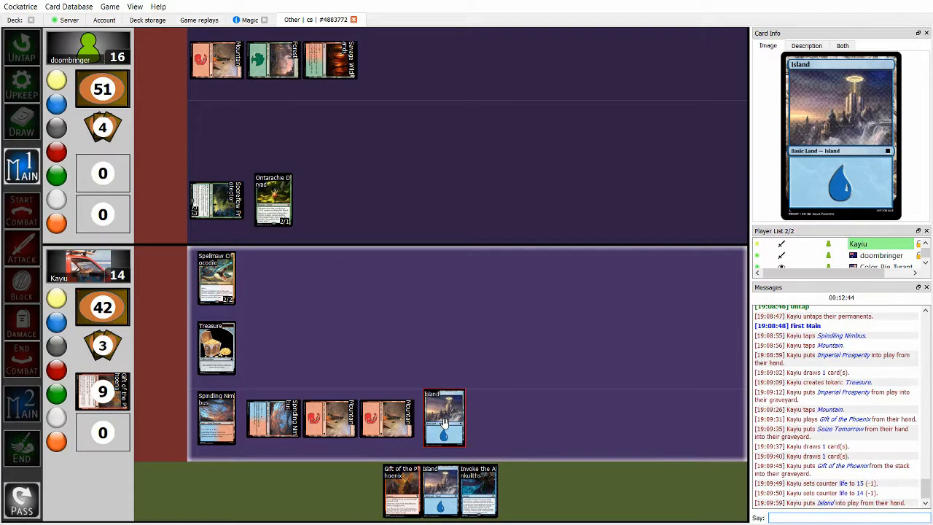
{"action": "mouse_move", "coordinate": [216, 278]}
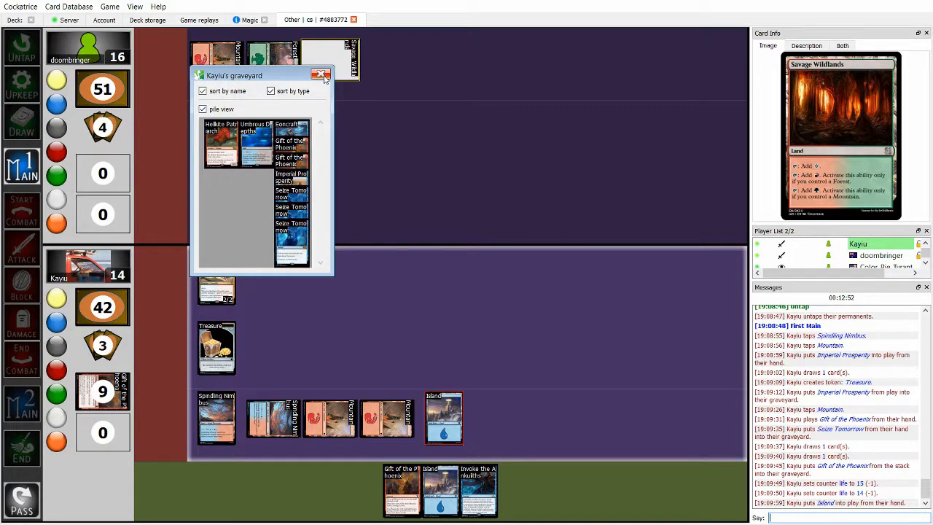
{"action": "left_click", "coordinate": [321, 75]}
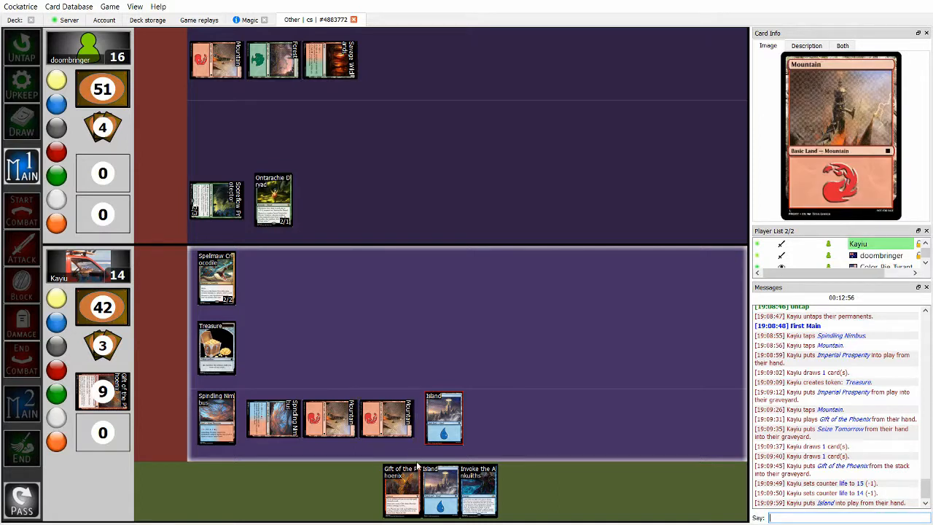
{"action": "mouse_move", "coordinate": [440, 489]}
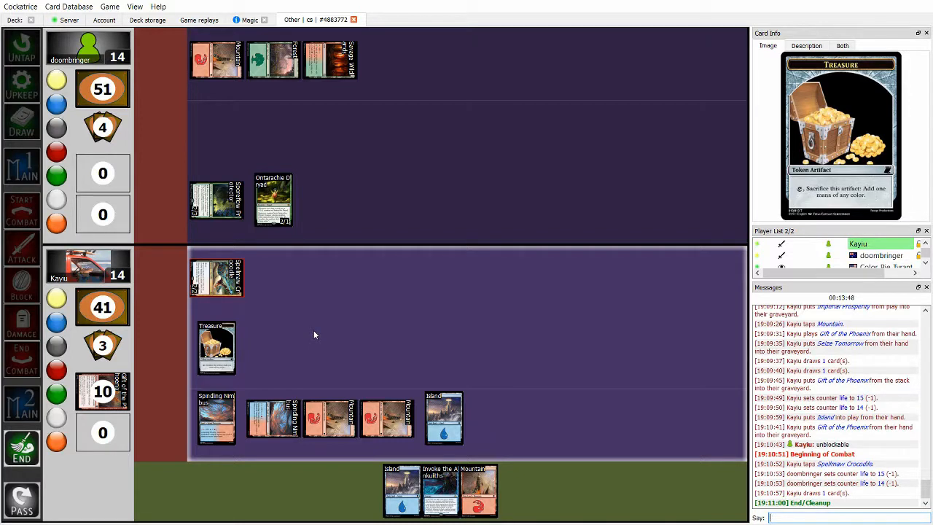
{"action": "mouse_move", "coordinate": [403, 474]}
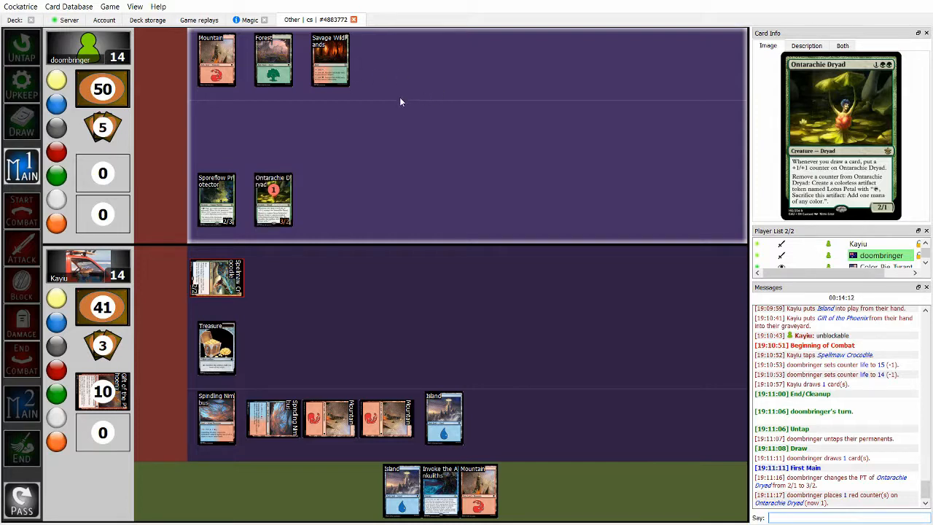
{"action": "mouse_move", "coordinate": [216, 201]}
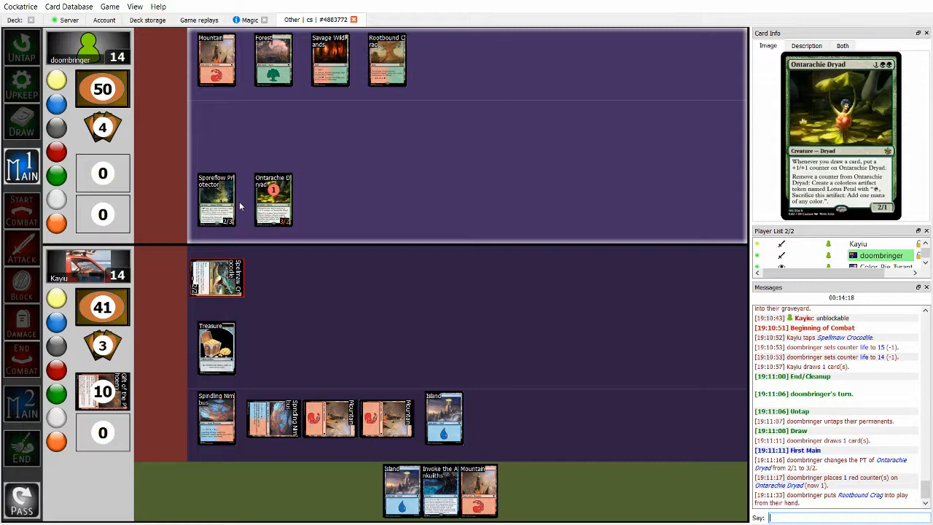
{"action": "mouse_move", "coordinate": [372, 246]}
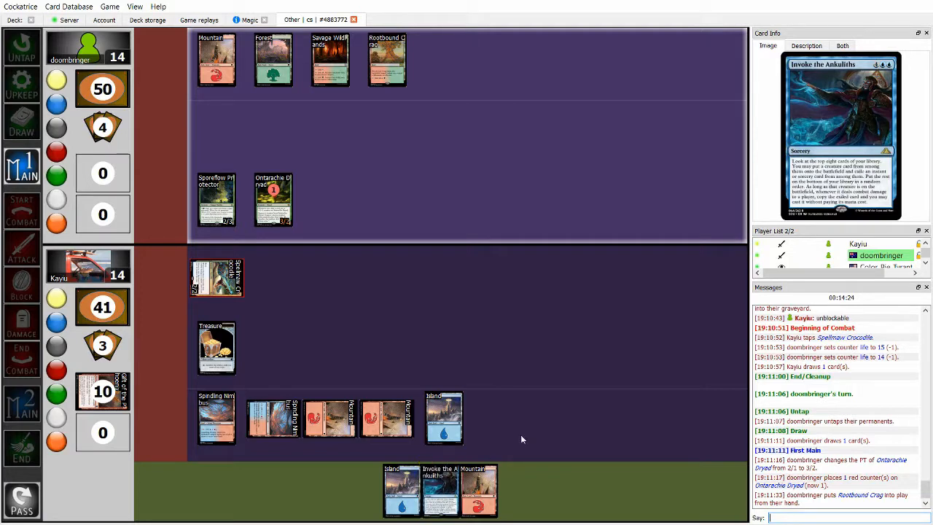
{"action": "mouse_move", "coordinate": [550, 434]}
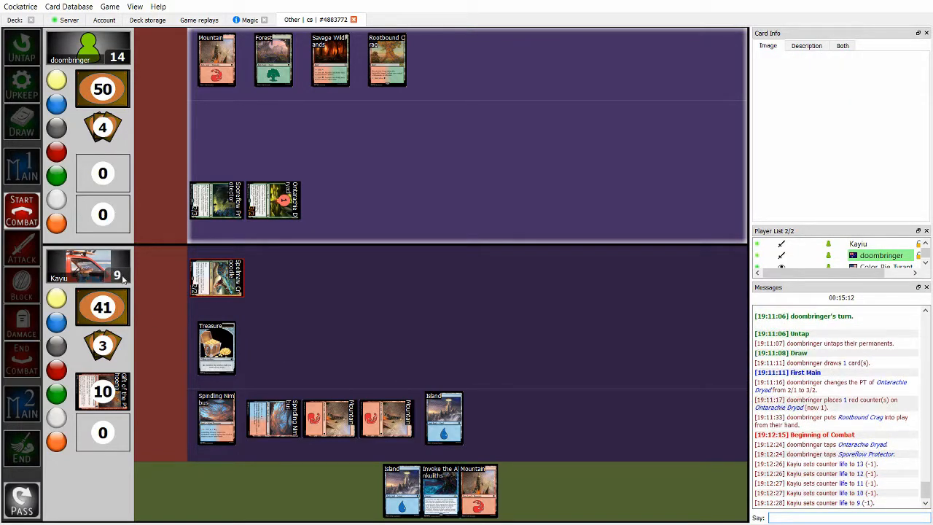
{"action": "mouse_move", "coordinate": [466, 307]}
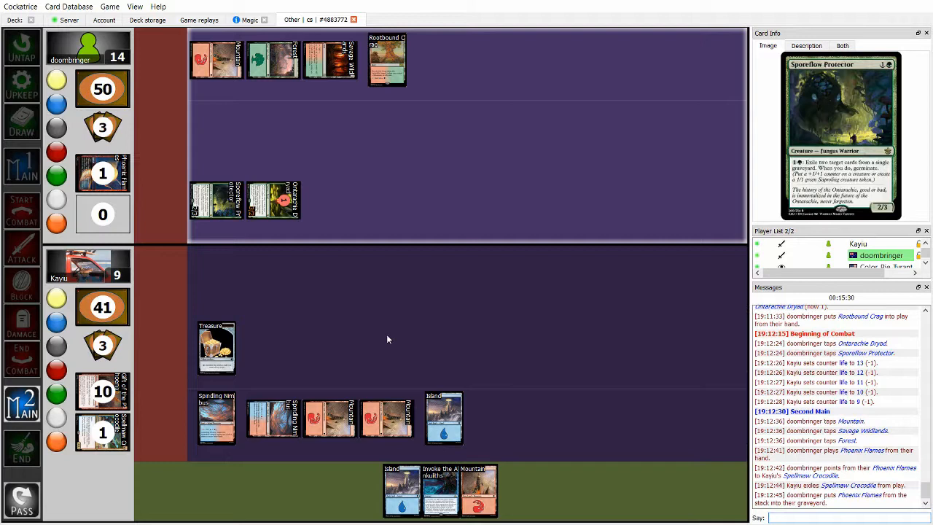
{"action": "mouse_move", "coordinate": [364, 310]}
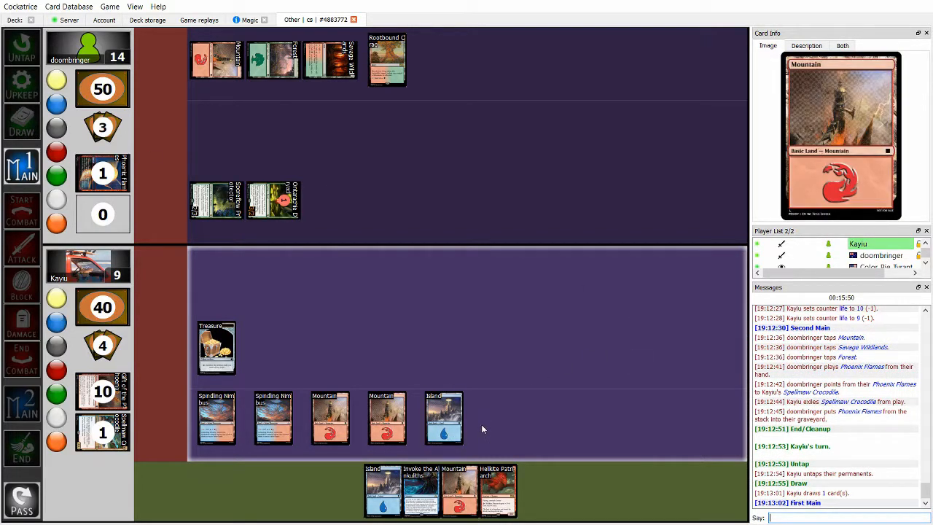
{"action": "mouse_move", "coordinate": [498, 490]}
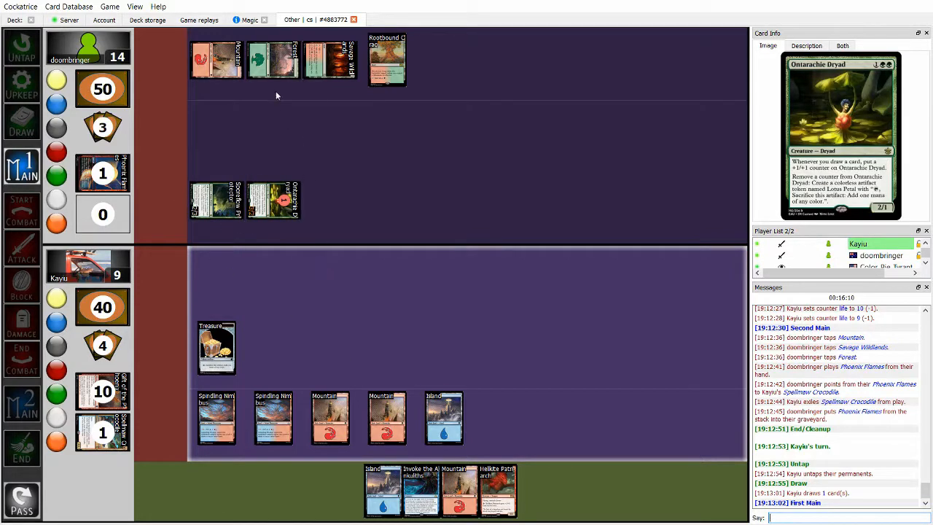
Click on the battlefield during the new turn's main phase.
{"action": "left_click", "coordinate": [274, 201]}
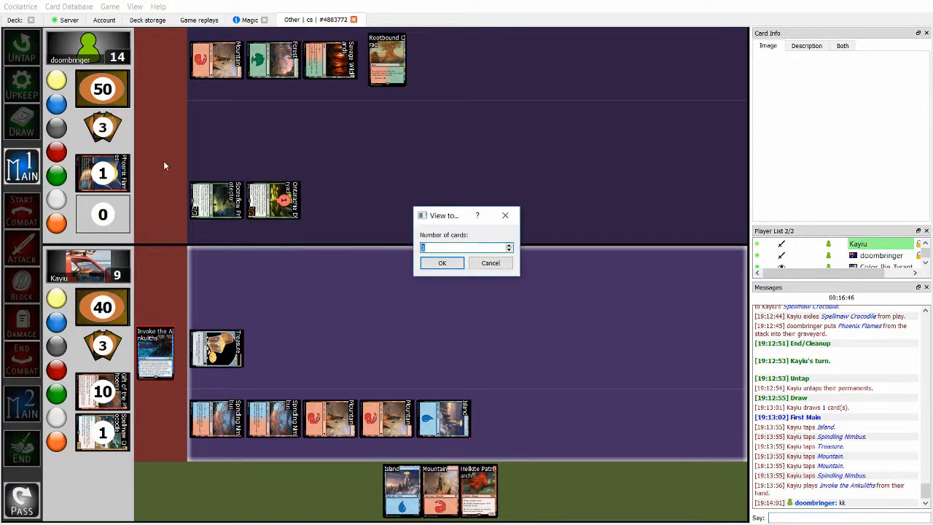
View the top eight library cards, then close the library view after resolving Invoke the Ankuliths.
{"action": "left_click", "coordinate": [442, 263]}
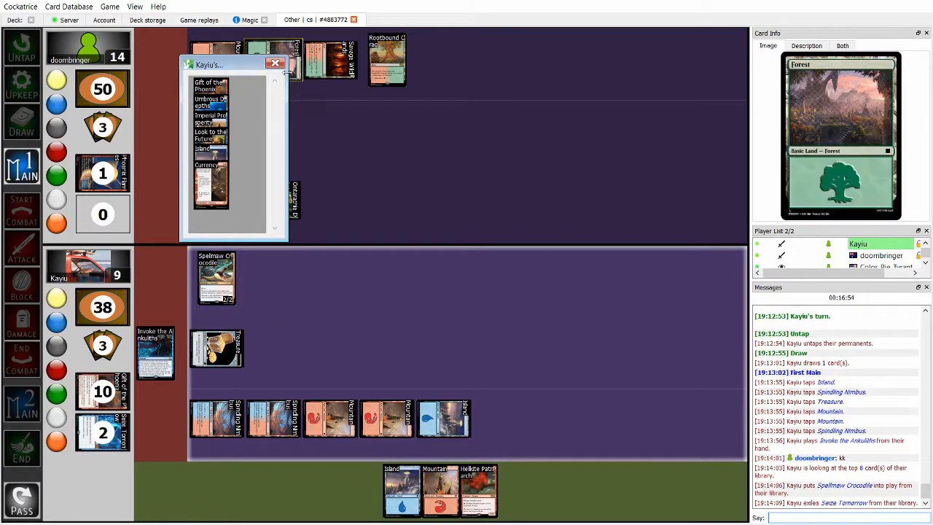
{"action": "left_click", "coordinate": [276, 63]}
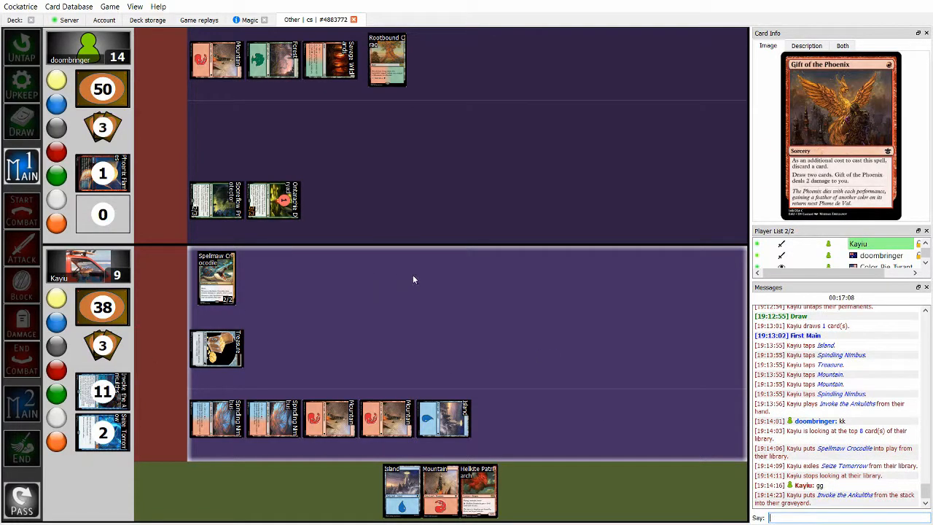
{"action": "mouse_move", "coordinate": [216, 278]}
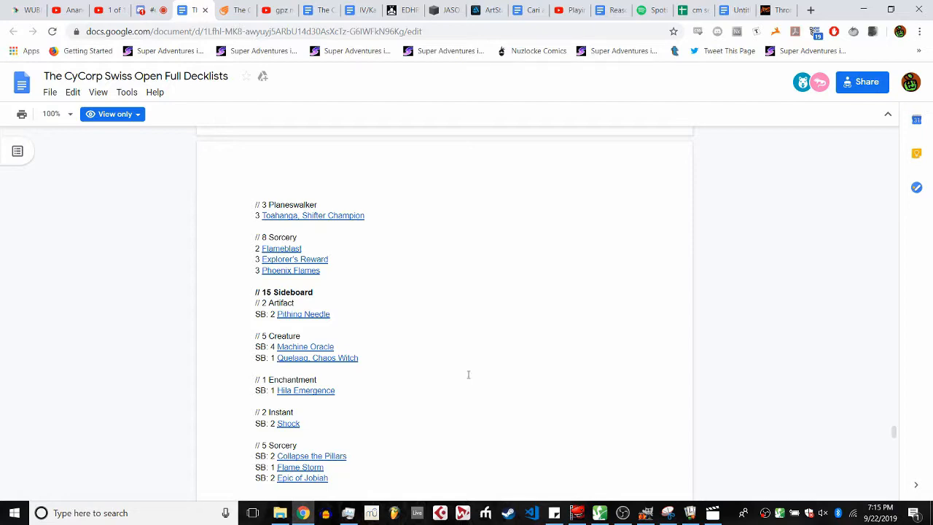
Scroll the decklist document down to the GR Midrange by Reuben list.
{"action": "scroll", "scroll_direction": "down", "scroll_amount": 3}
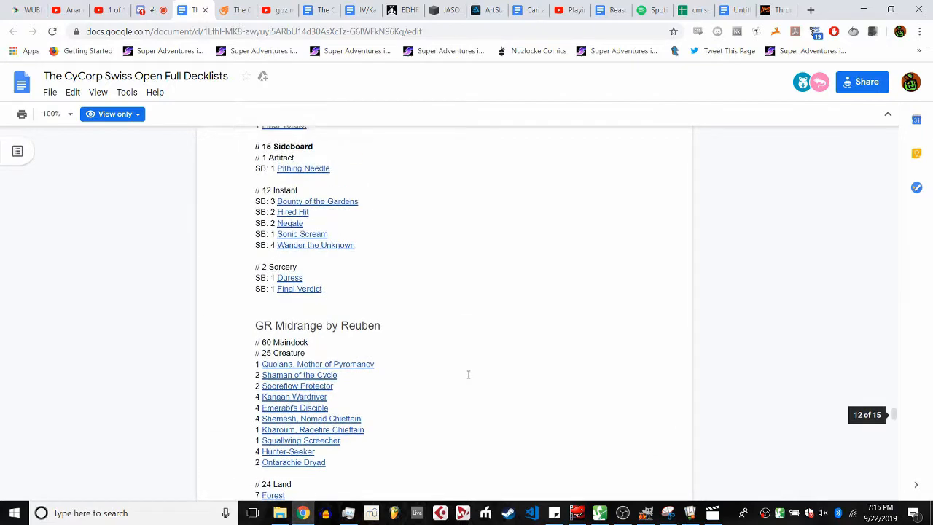
{"action": "scroll", "scroll_direction": "down", "scroll_amount": 3}
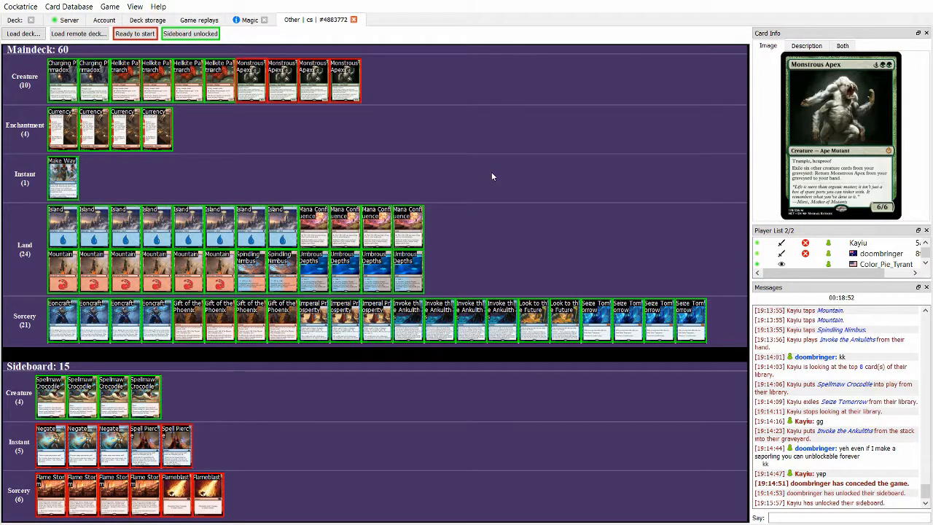
{"action": "mouse_move", "coordinate": [63, 177]}
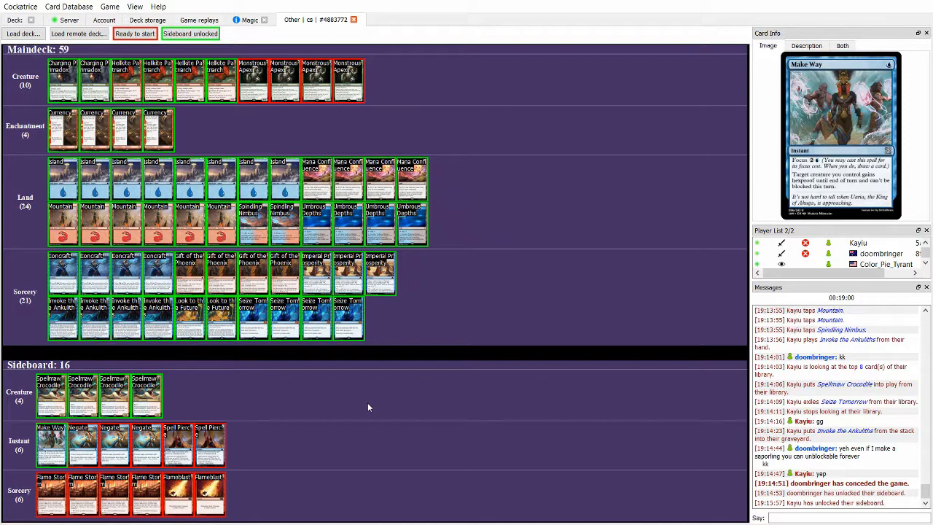
{"action": "mouse_move", "coordinate": [83, 495]}
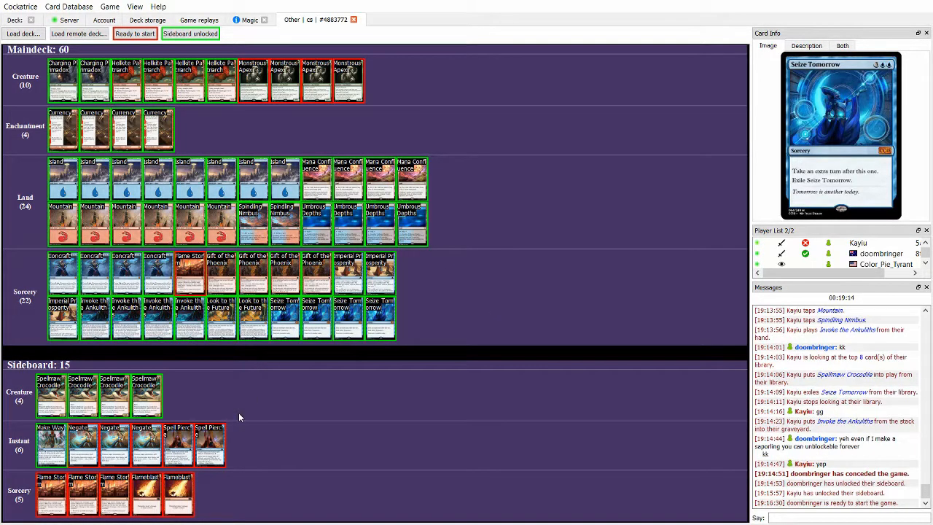
{"action": "mouse_move", "coordinate": [221, 284]}
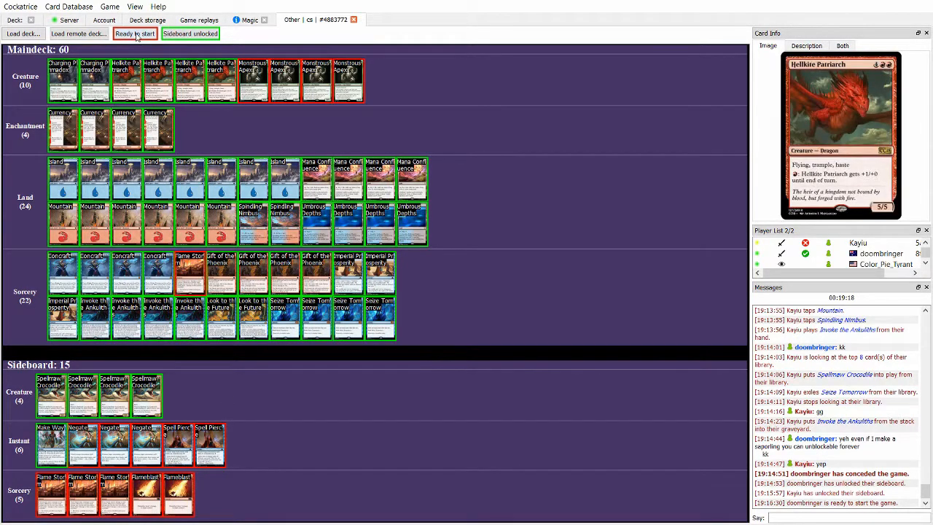
Mark the sideboarded deck, with Flame Storm replacing Make Way, ready to start.
{"action": "left_click", "coordinate": [135, 34]}
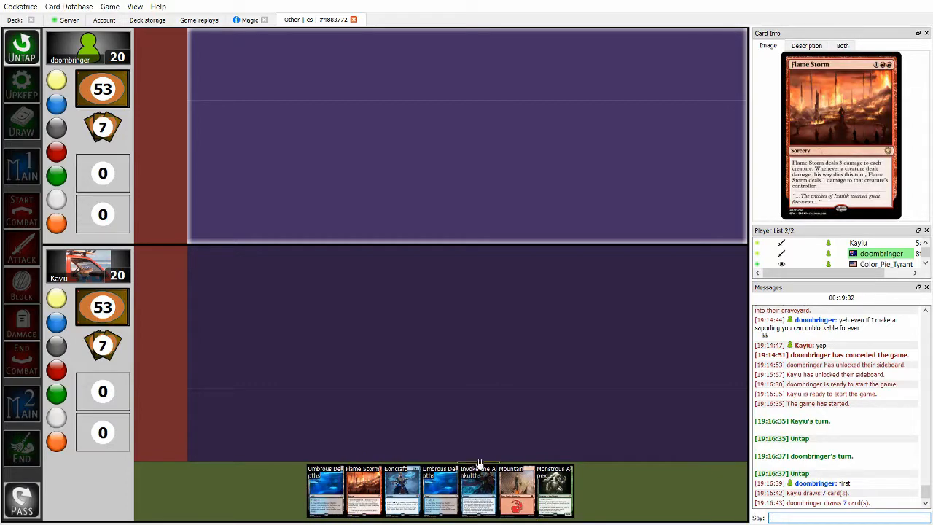
{"action": "mouse_move", "coordinate": [441, 489]}
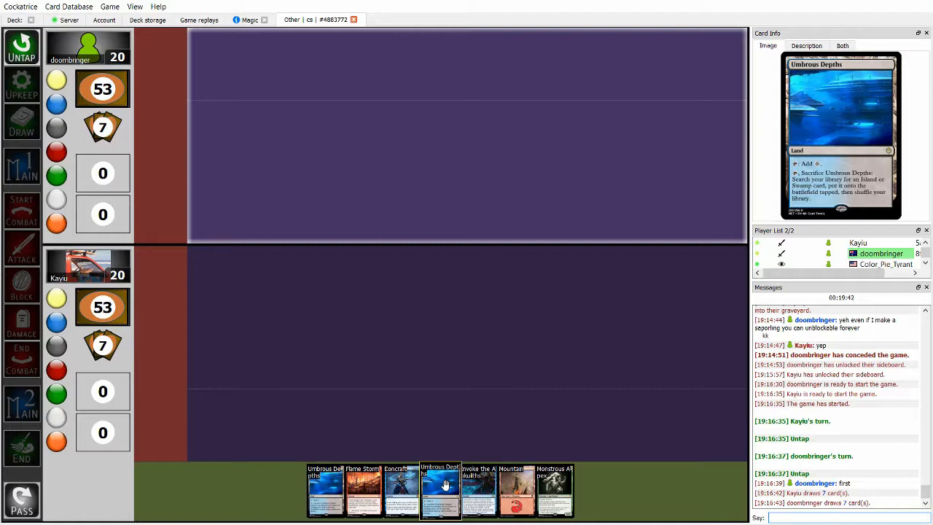
{"action": "mouse_move", "coordinate": [478, 488]}
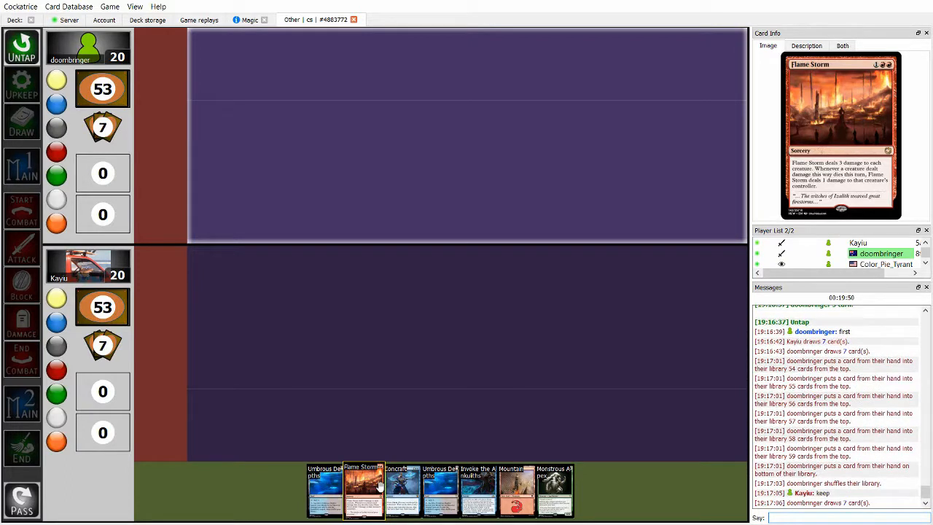
{"action": "mouse_move", "coordinate": [374, 479]}
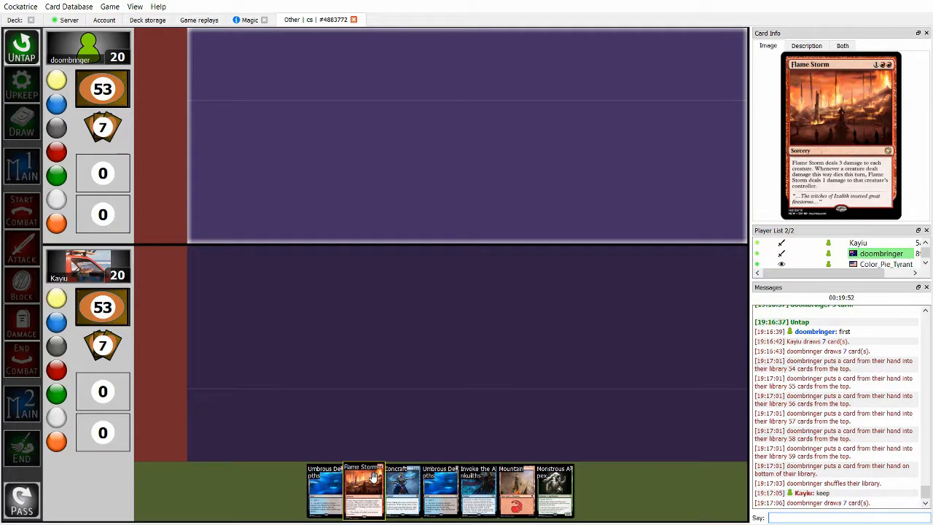
{"action": "mouse_move", "coordinate": [478, 489]}
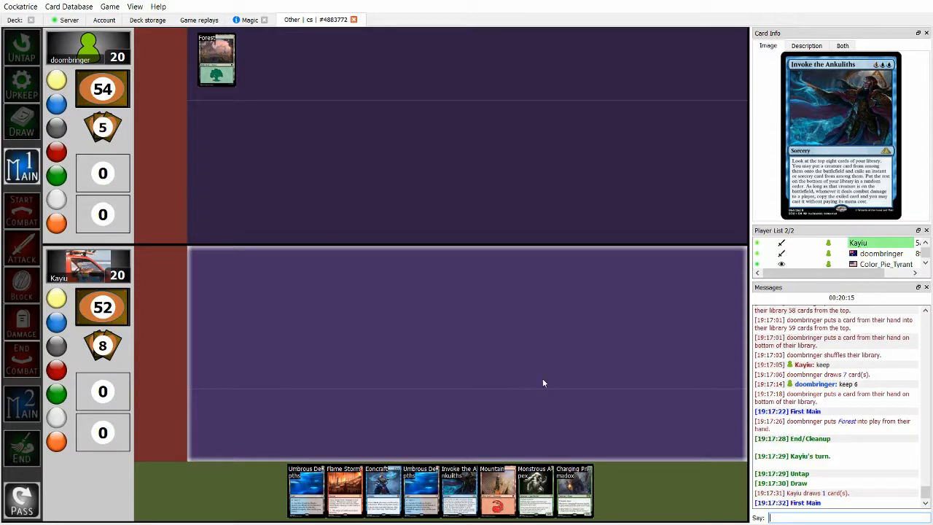
{"action": "mouse_move", "coordinate": [344, 490]}
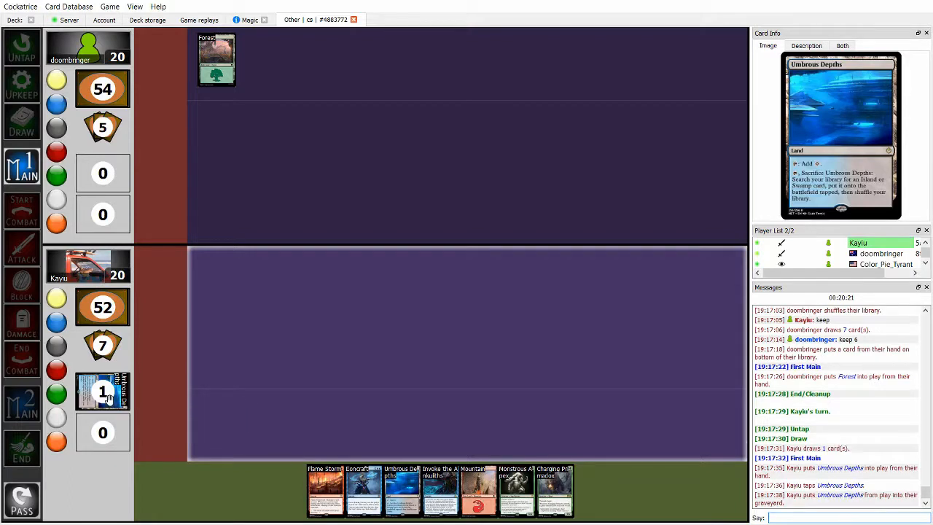
Open a card's context menu, then end the turn and pass to the opponent.
{"action": "right_click", "coordinate": [88, 263]}
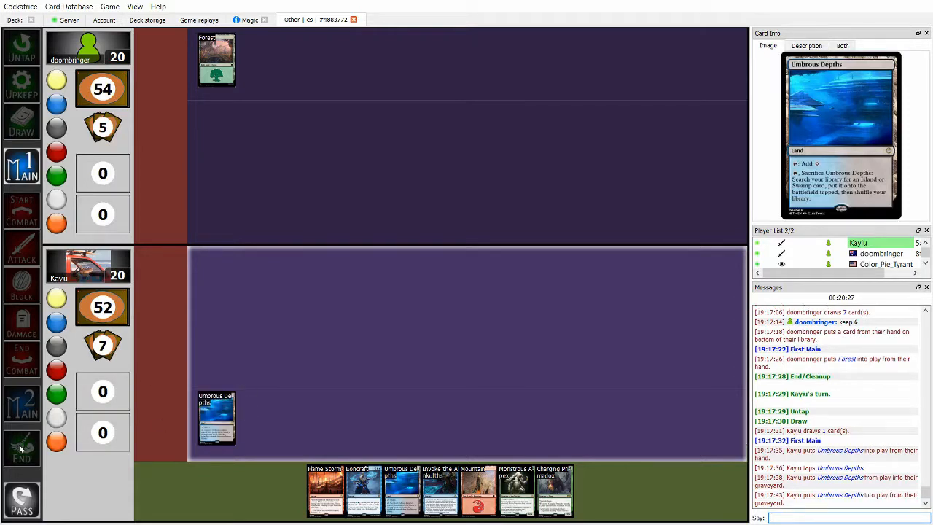
{"action": "left_click", "coordinate": [21, 447]}
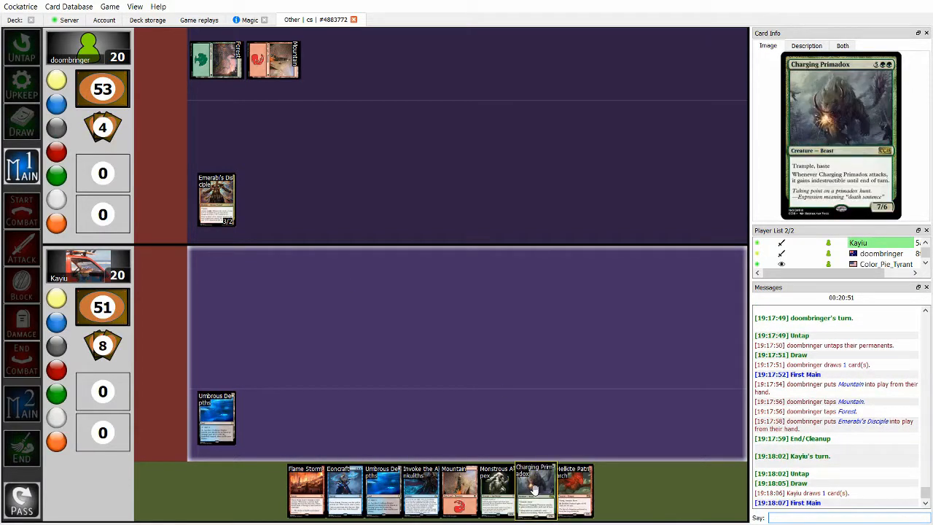
{"action": "mouse_move", "coordinate": [575, 489]}
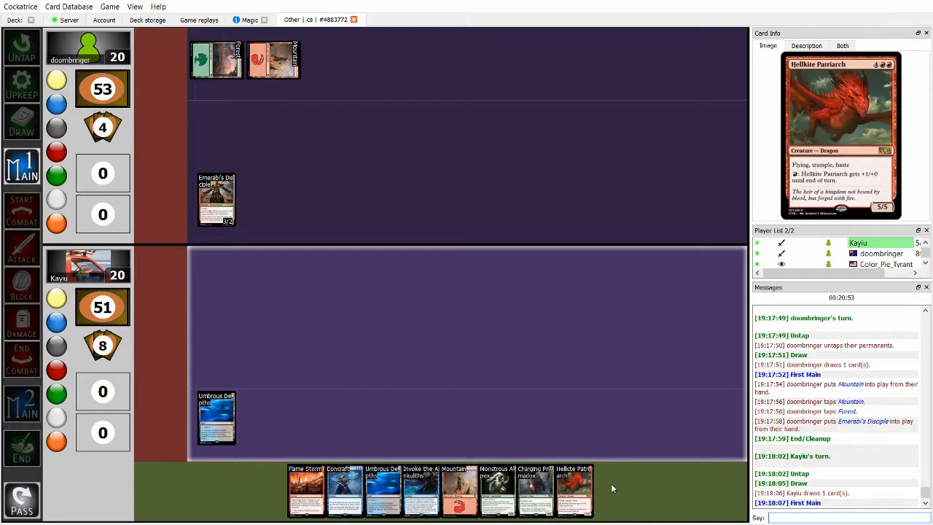
{"action": "mouse_move", "coordinate": [368, 421]}
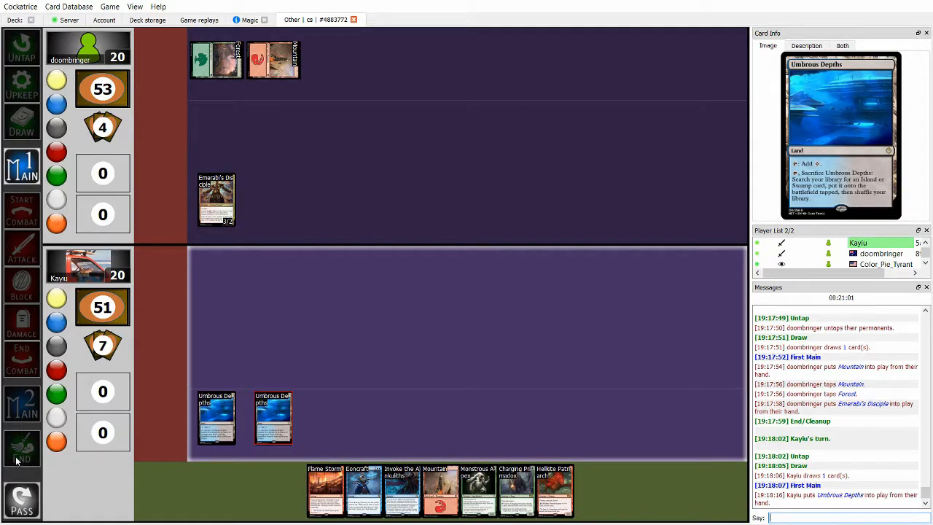
End the previous turn and draw a card for the new turn.
{"action": "left_click", "coordinate": [22, 448]}
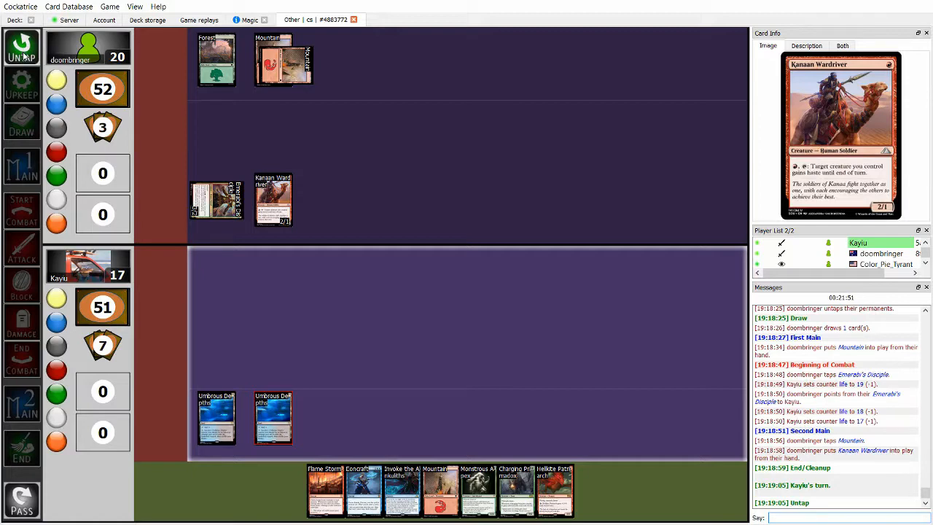
{"action": "left_click", "coordinate": [22, 122]}
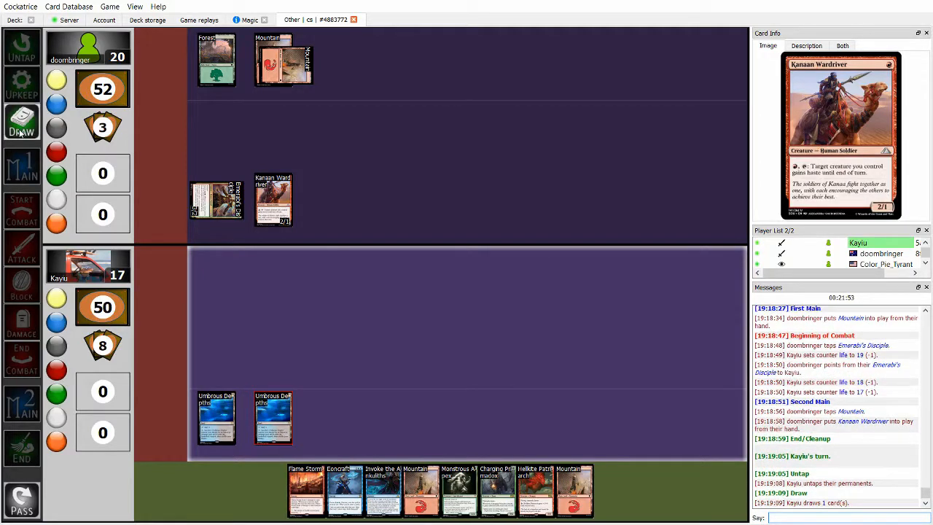
{"action": "mouse_move", "coordinate": [419, 488]}
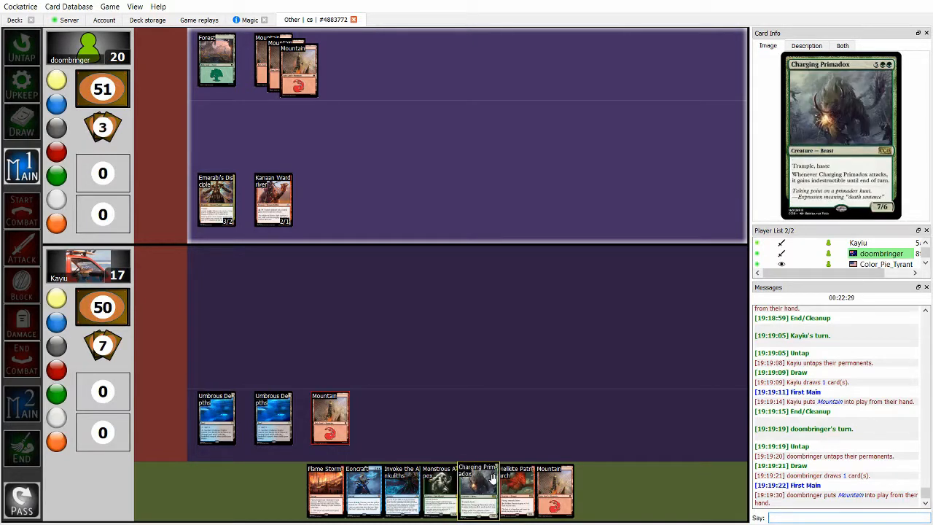
{"action": "mouse_move", "coordinate": [440, 488]}
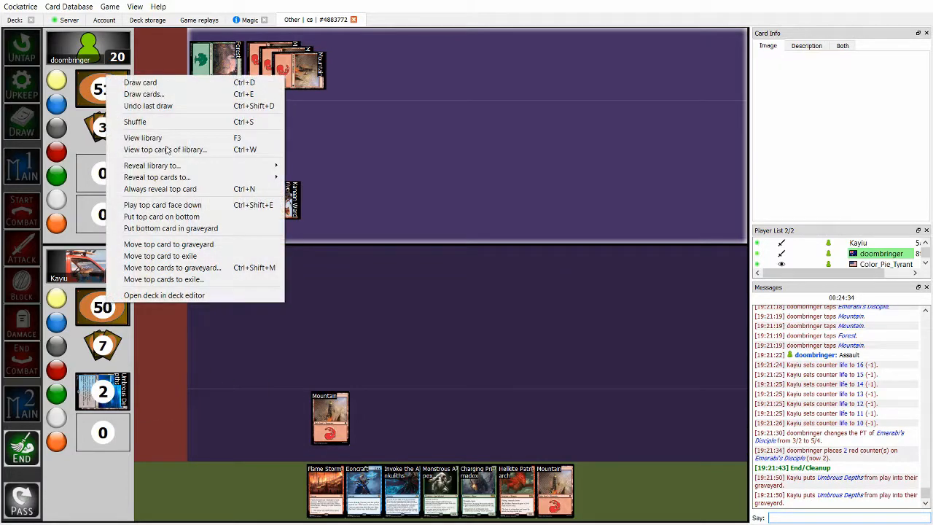
View the whole library and tap a fetched Spindling Nimbus on the battlefield.
{"action": "left_click", "coordinate": [142, 137]}
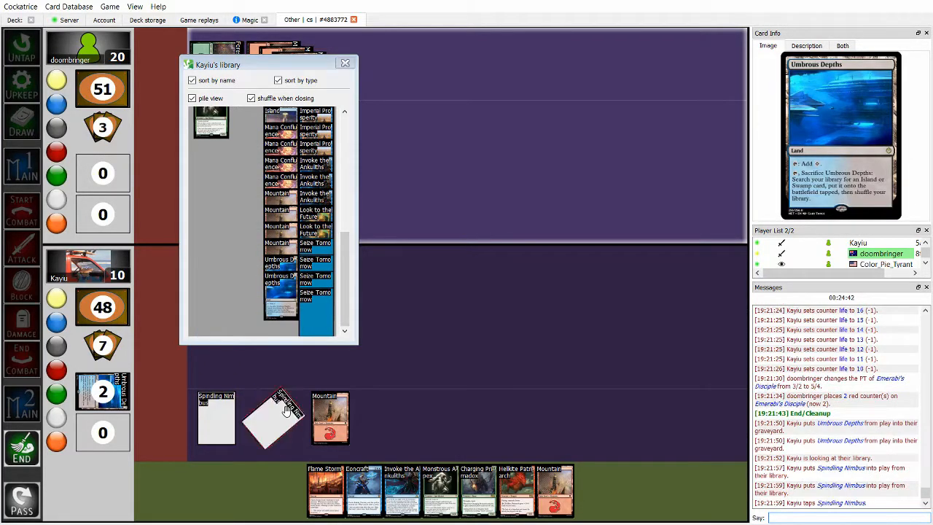
{"action": "left_click", "coordinate": [345, 64]}
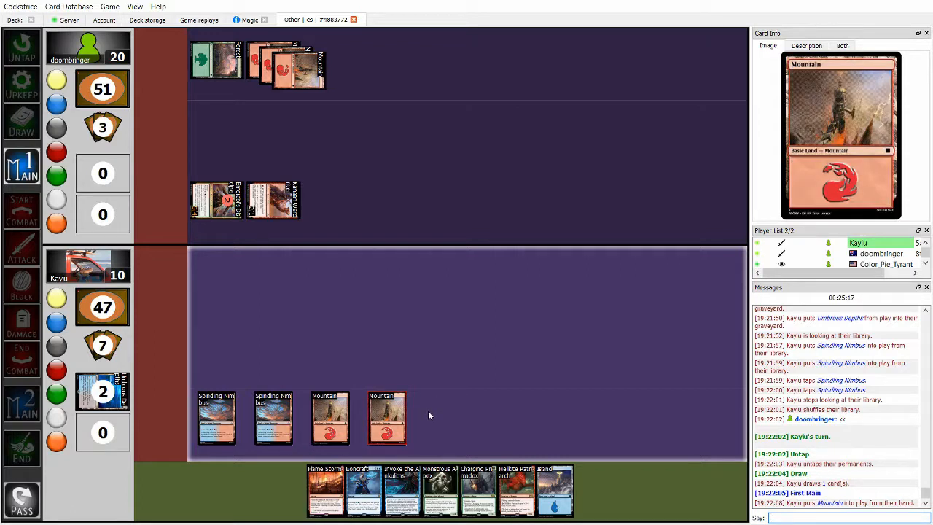
{"action": "mouse_move", "coordinate": [418, 390]}
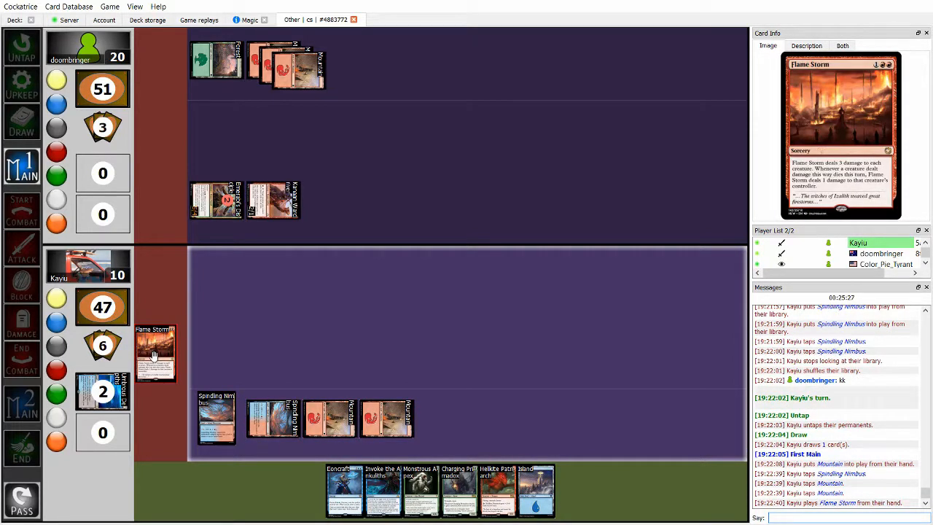
{"action": "mouse_move", "coordinate": [155, 353]}
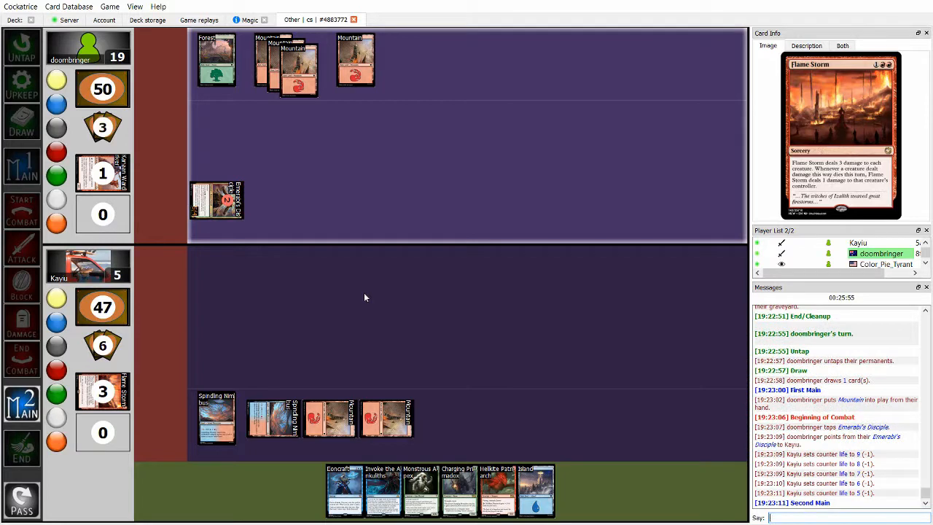
{"action": "mouse_move", "coordinate": [338, 313]}
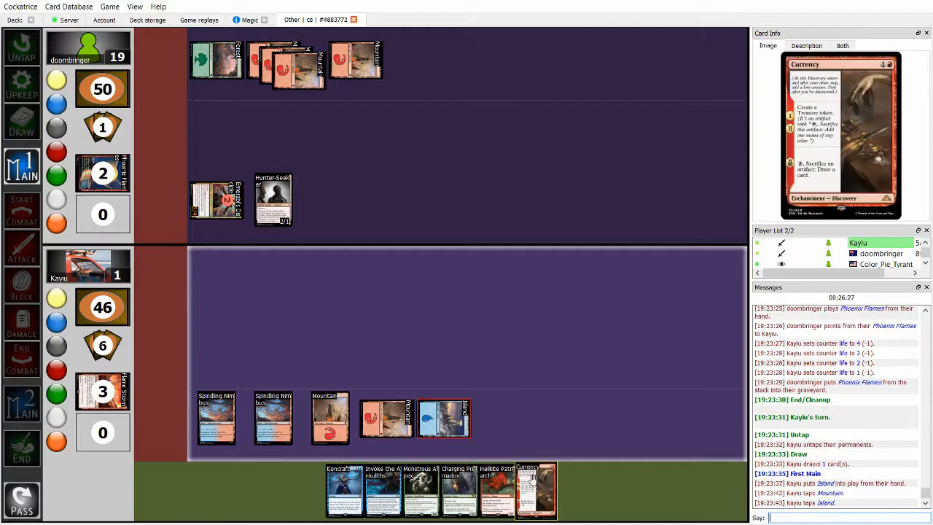
Create two Treasure tokens on the battlefield from the token menu.
{"action": "right_click", "coordinate": [217, 348]}
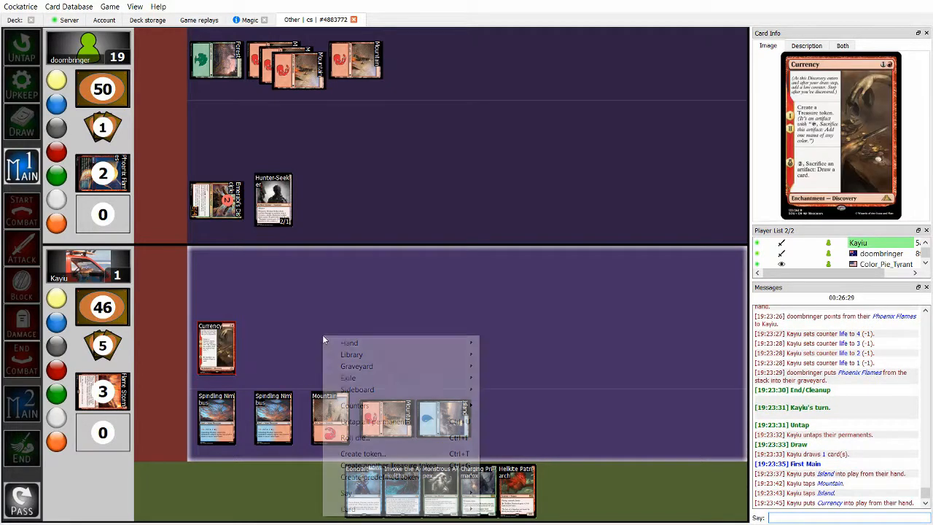
{"action": "left_click", "coordinate": [364, 453]}
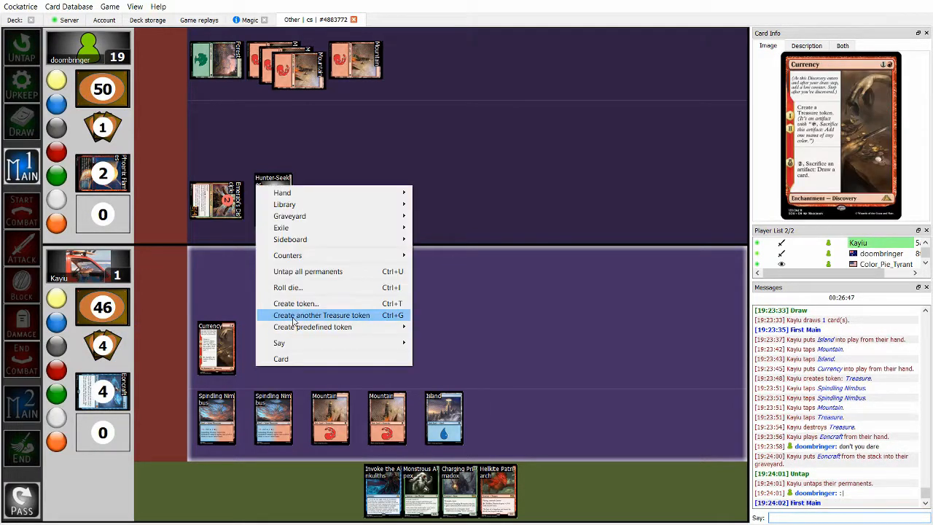
{"action": "left_click", "coordinate": [322, 315]}
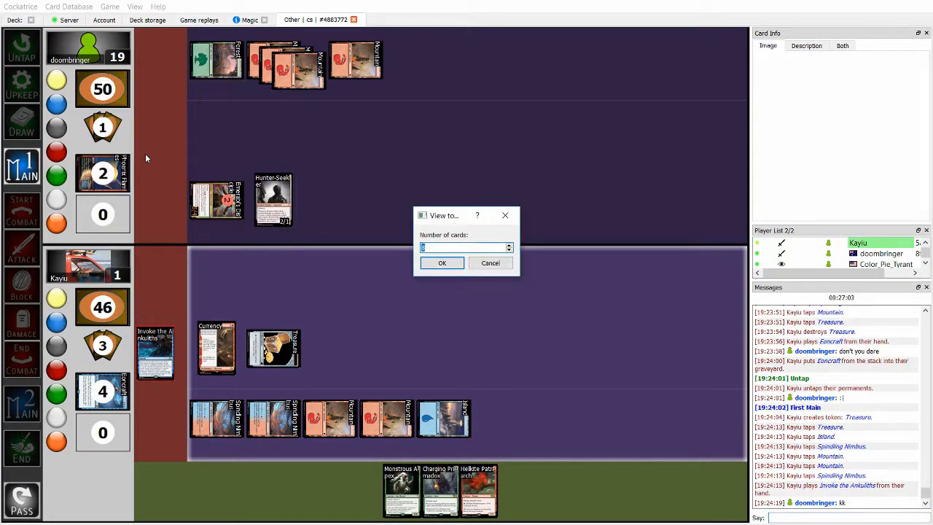
Confirm viewing the top library cards, then close the library view.
{"action": "left_click", "coordinate": [442, 263]}
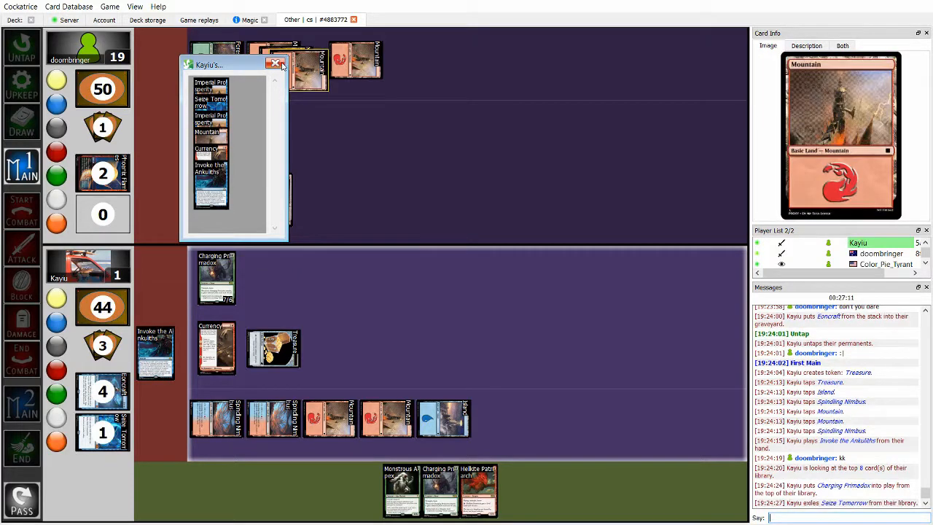
{"action": "left_click", "coordinate": [282, 65]}
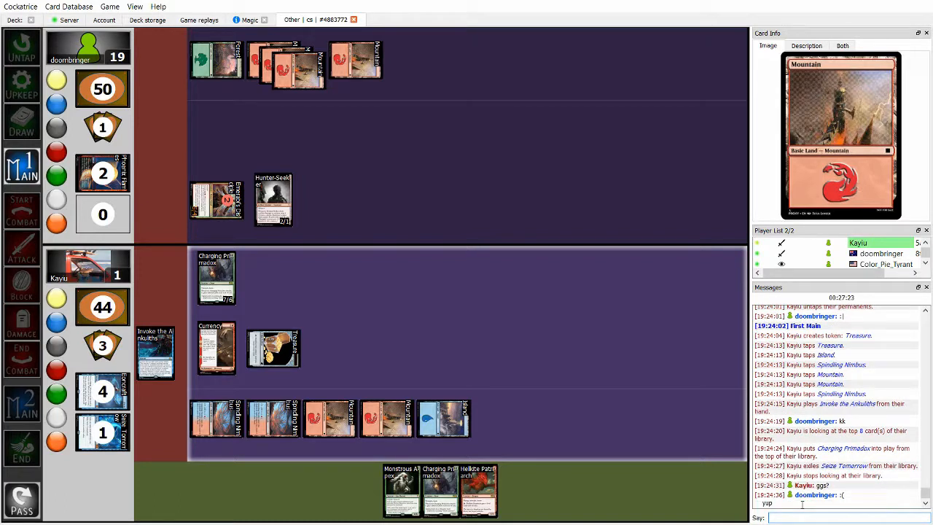
{"action": "mouse_move", "coordinate": [572, 318]}
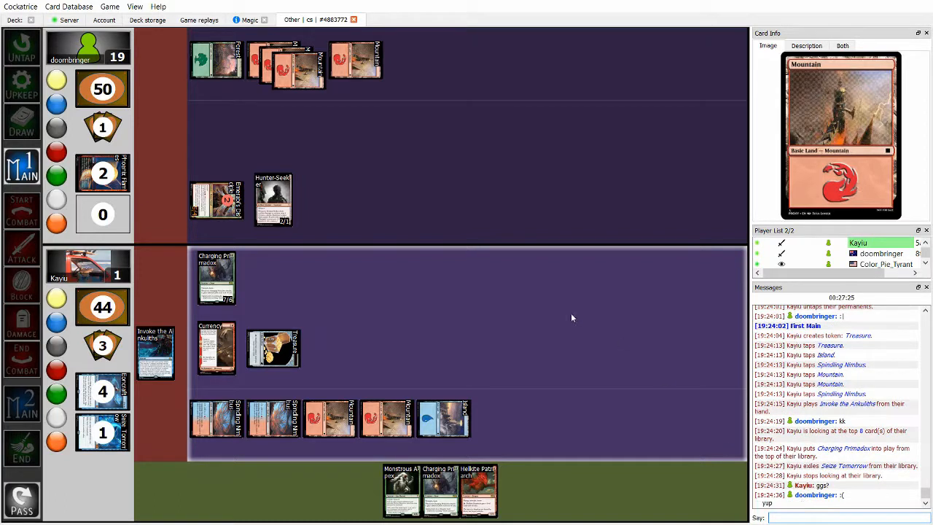
{"action": "mouse_move", "coordinate": [611, 465]}
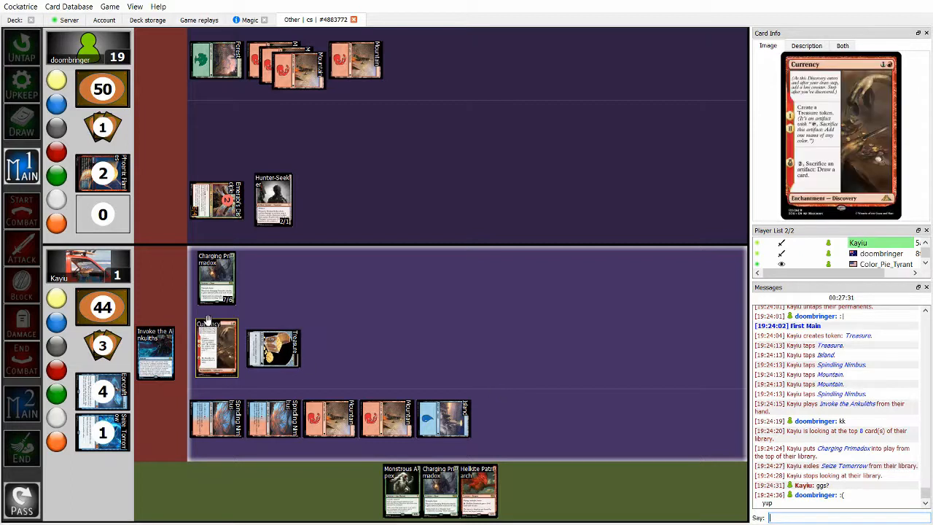
{"action": "mouse_move", "coordinate": [216, 348]}
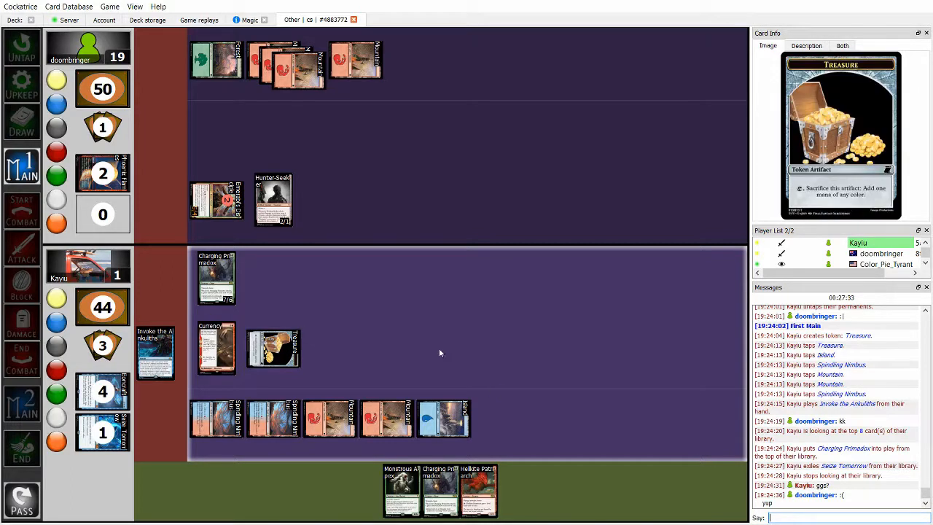